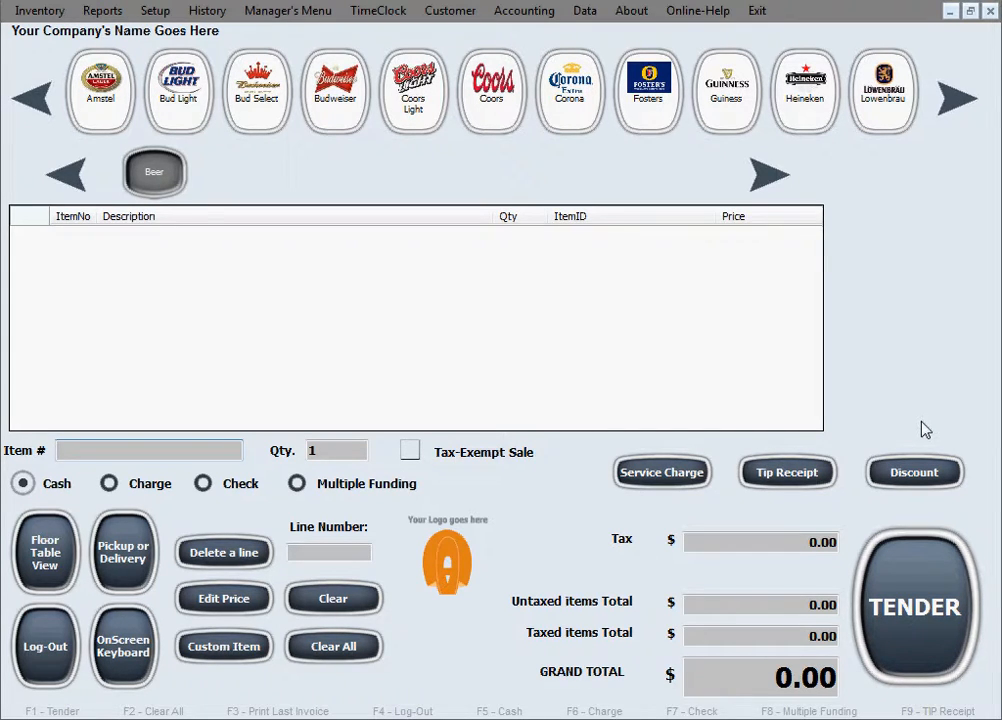
mouse_move(370, 144)
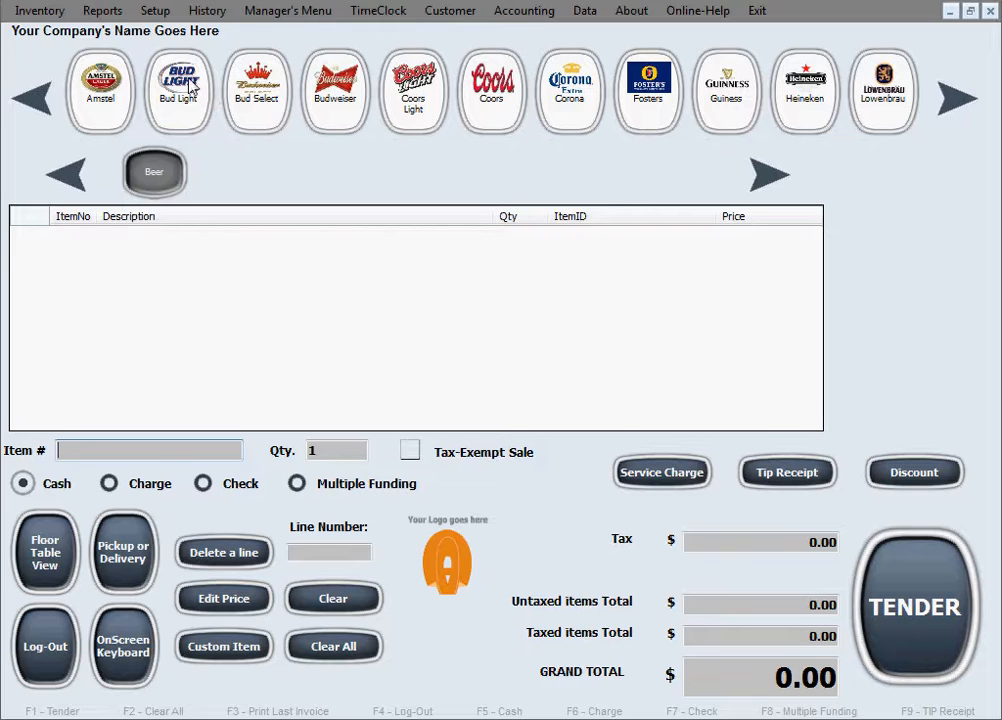
Show the Setup options from the main sales screen.
click(156, 12)
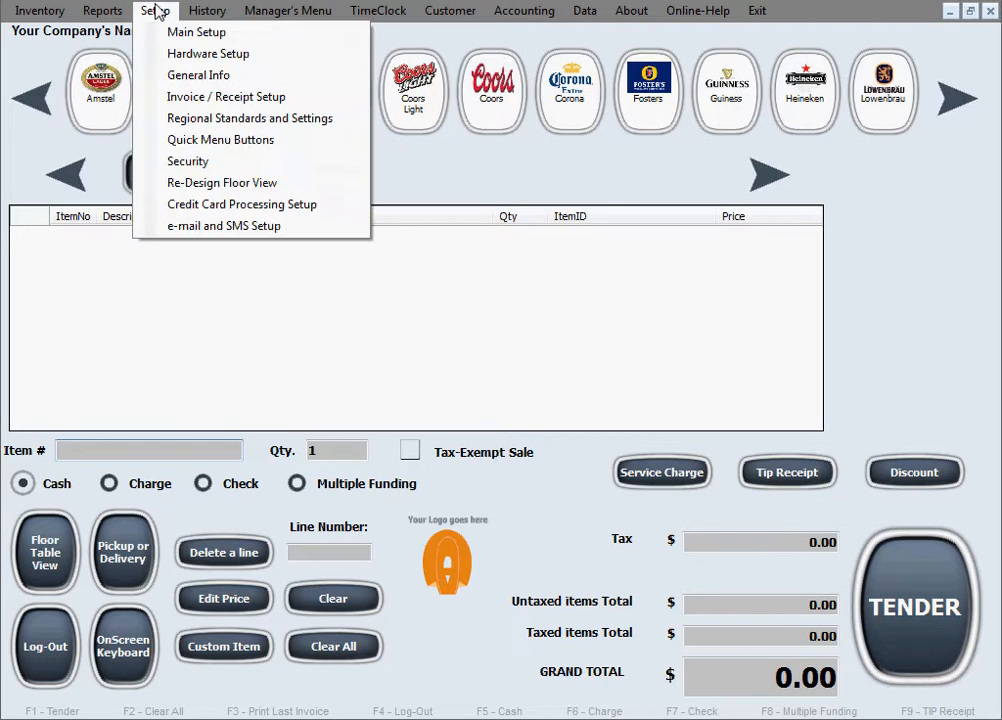
In Quick Menu Buttons setup, add an MGD picture button to the Beer submenu.
click(220, 140)
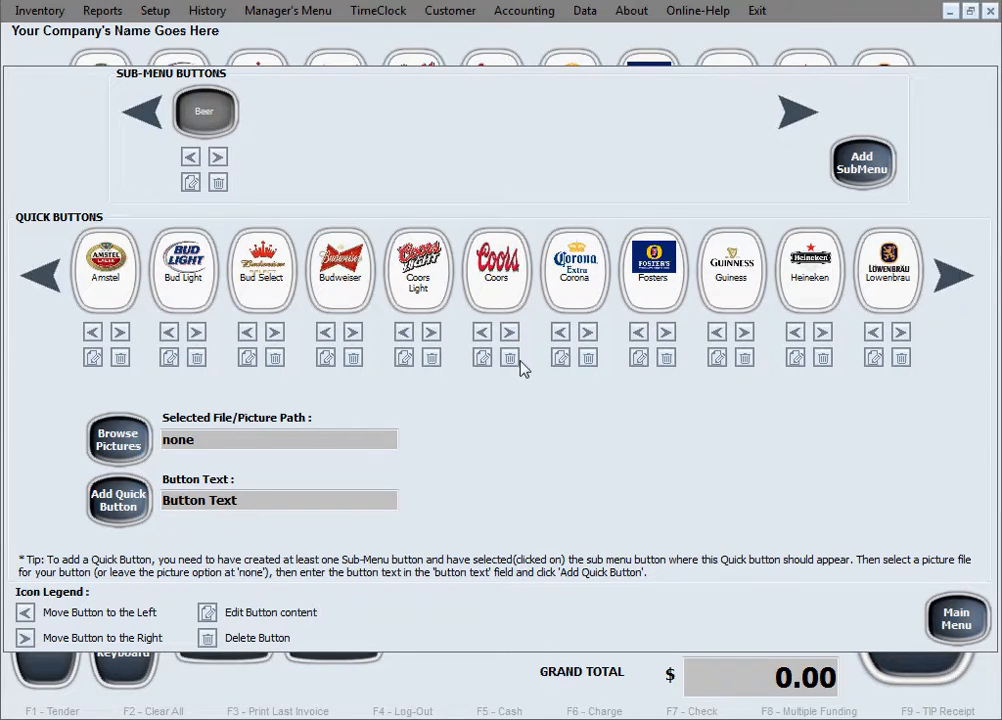
mouse_move(240, 376)
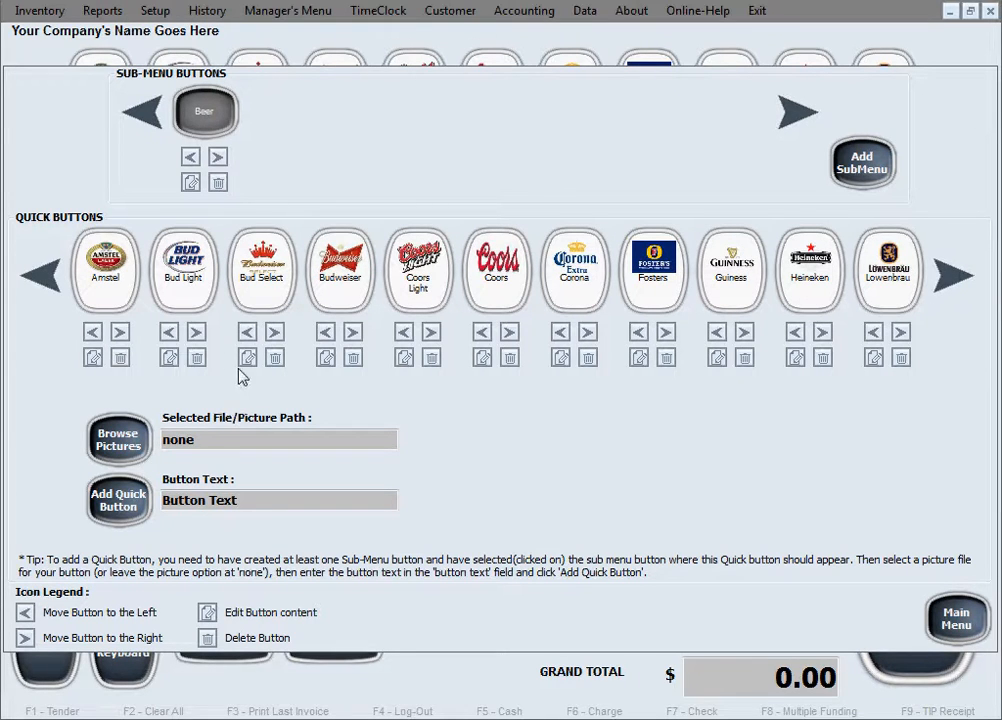
mouse_move(176, 148)
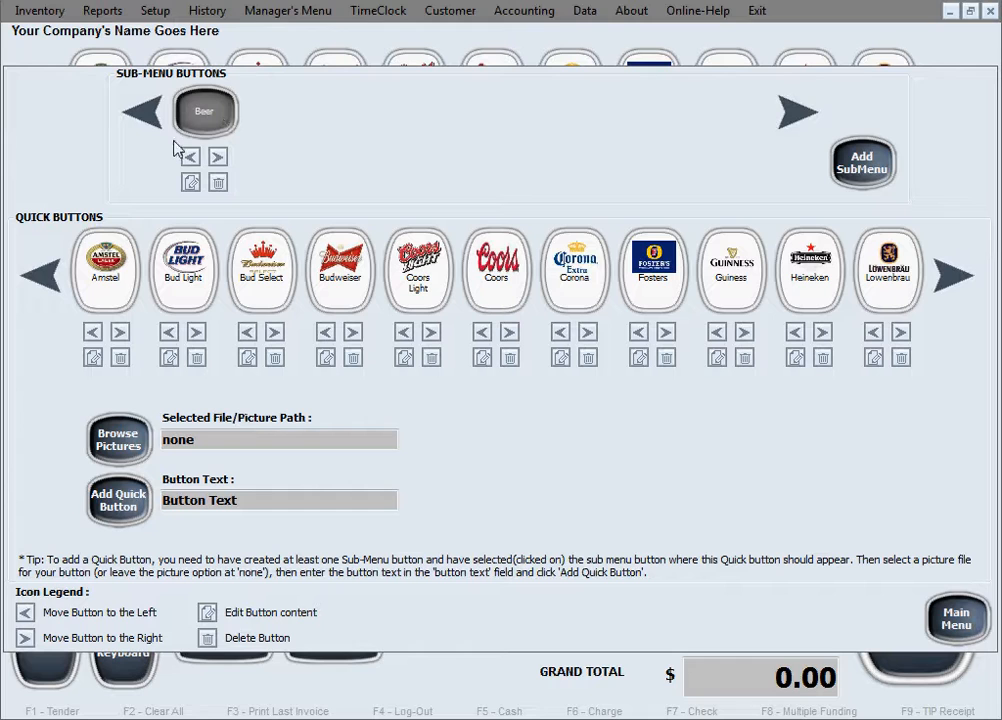
mouse_move(118, 440)
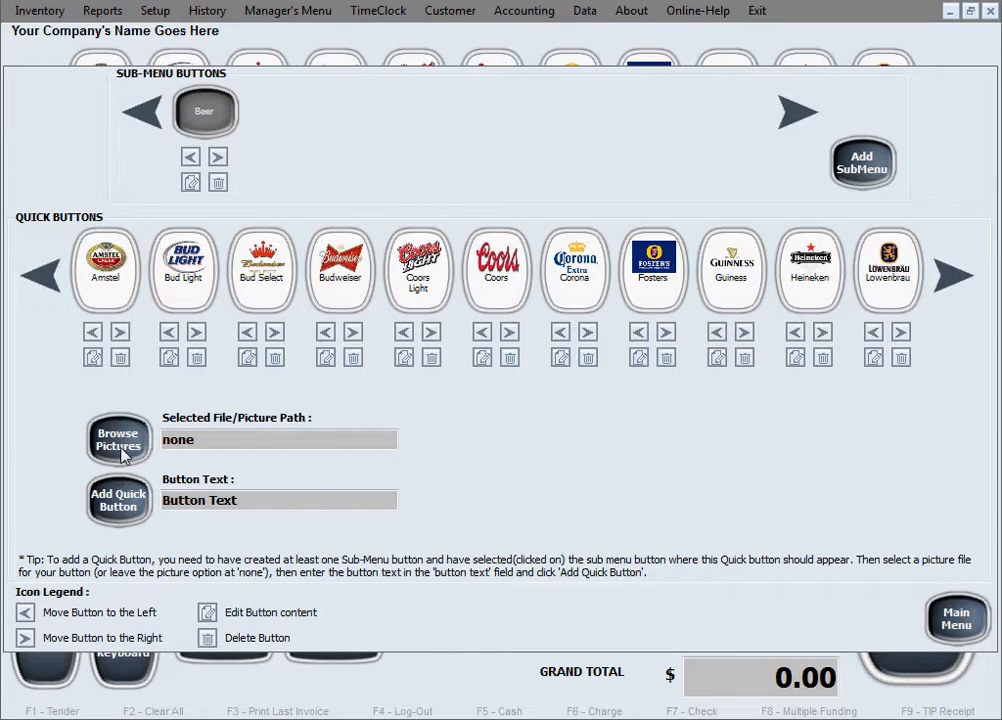
click(118, 438)
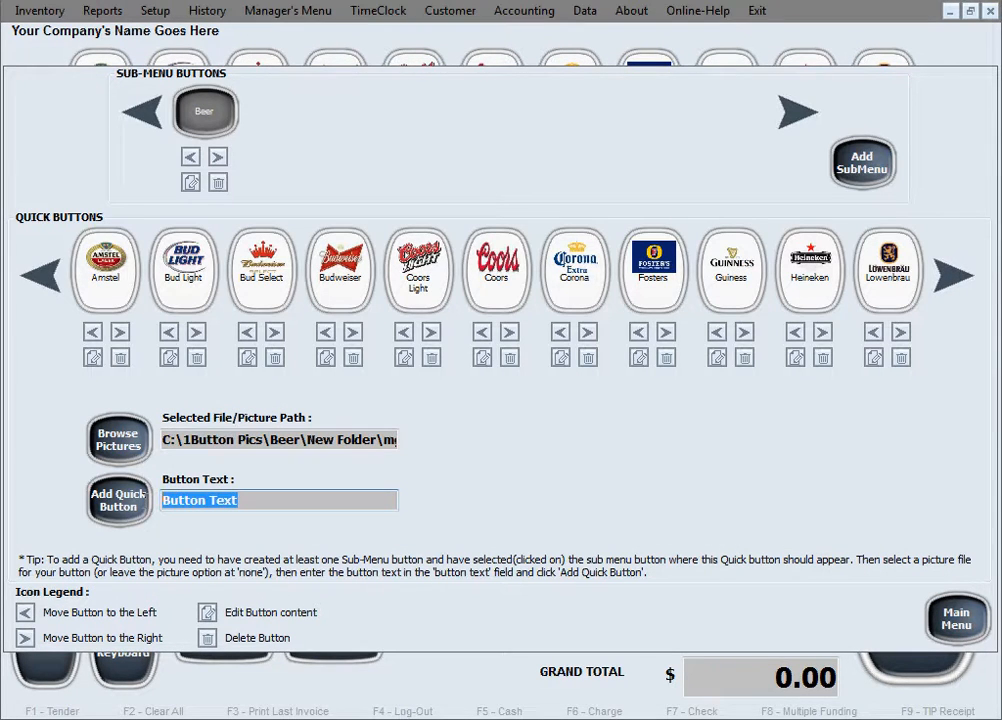
text(MGD)
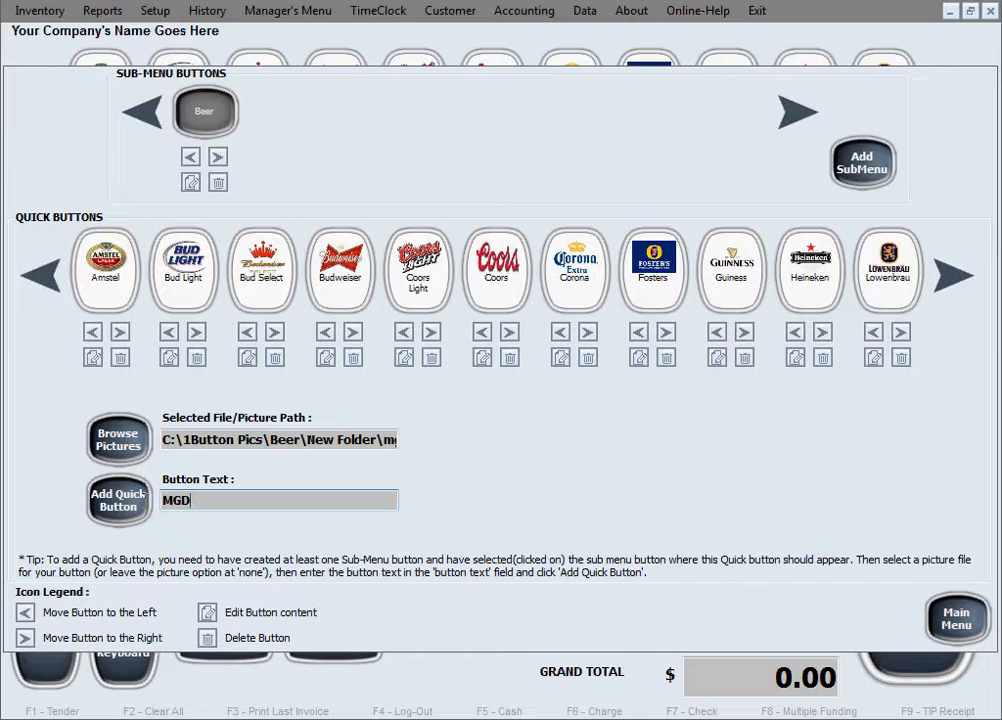
click(118, 500)
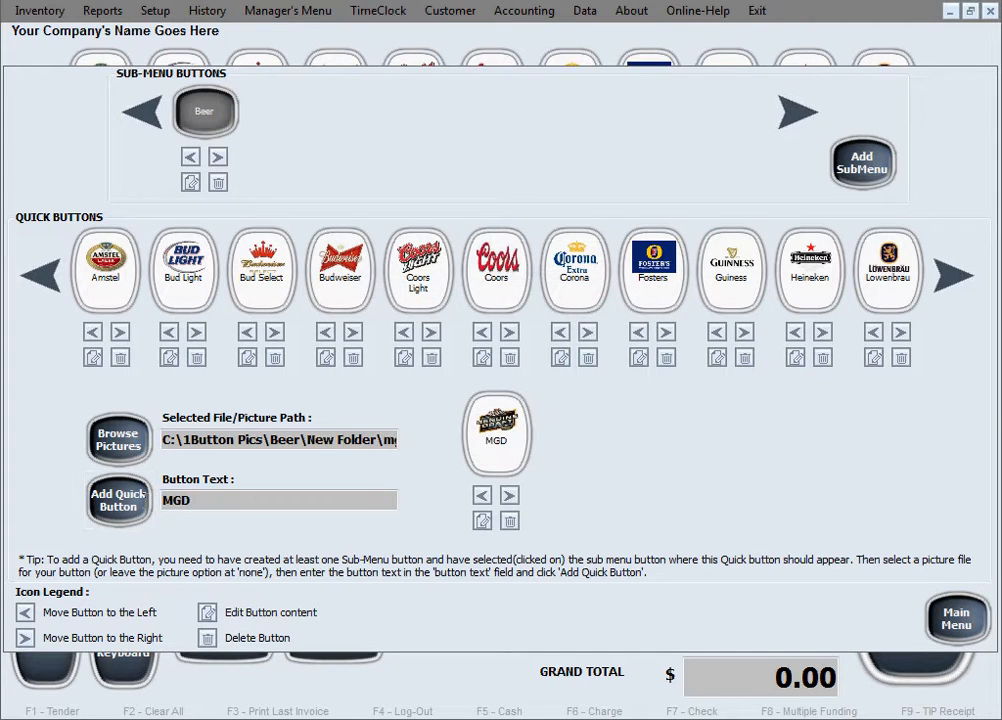
Add an MHL button using the Miller High Life picture.
click(116, 438)
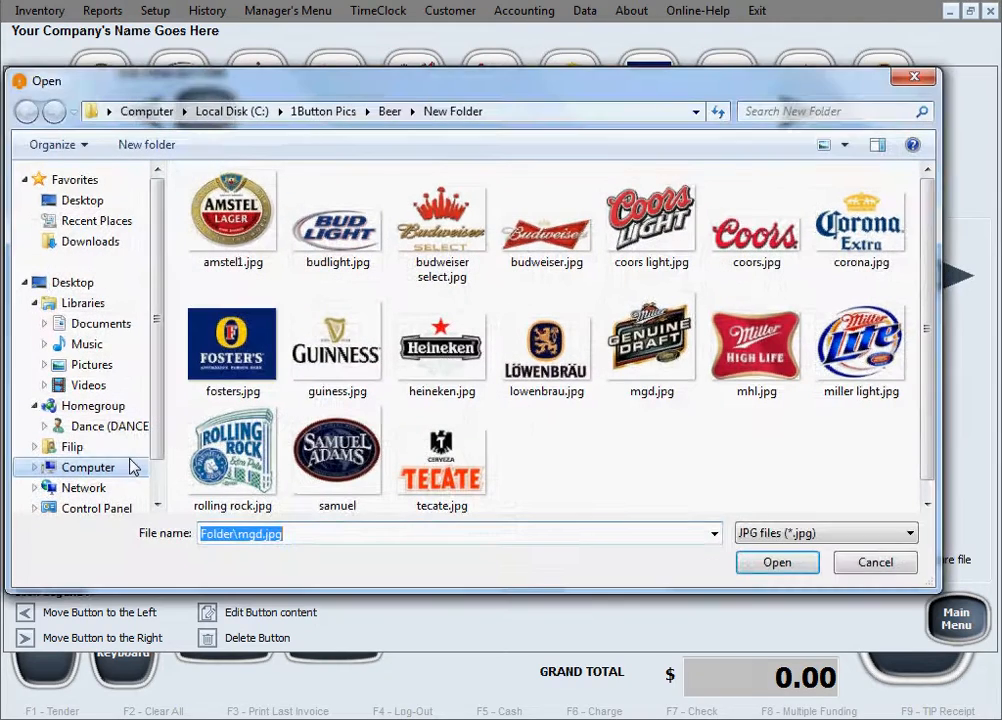
click(756, 344)
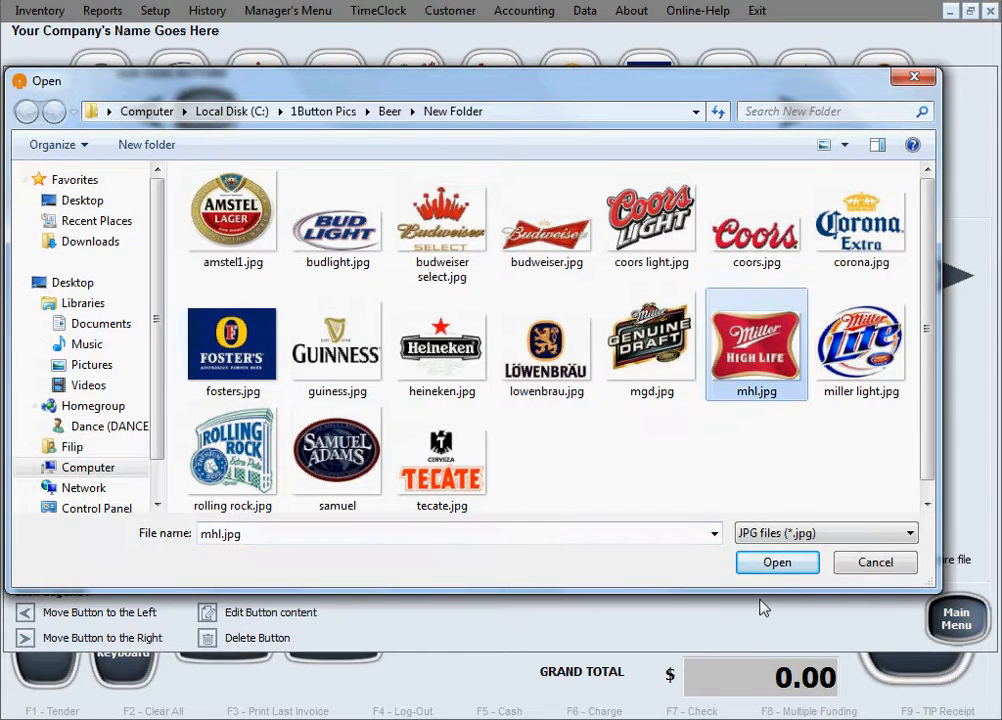
click(776, 562)
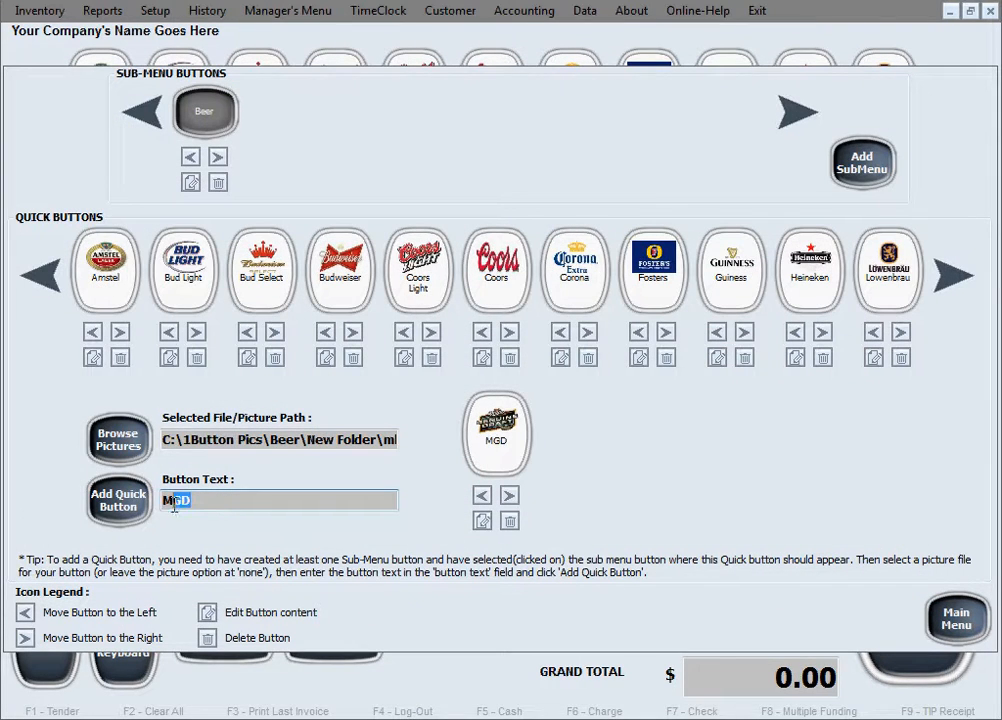
text(MHL)
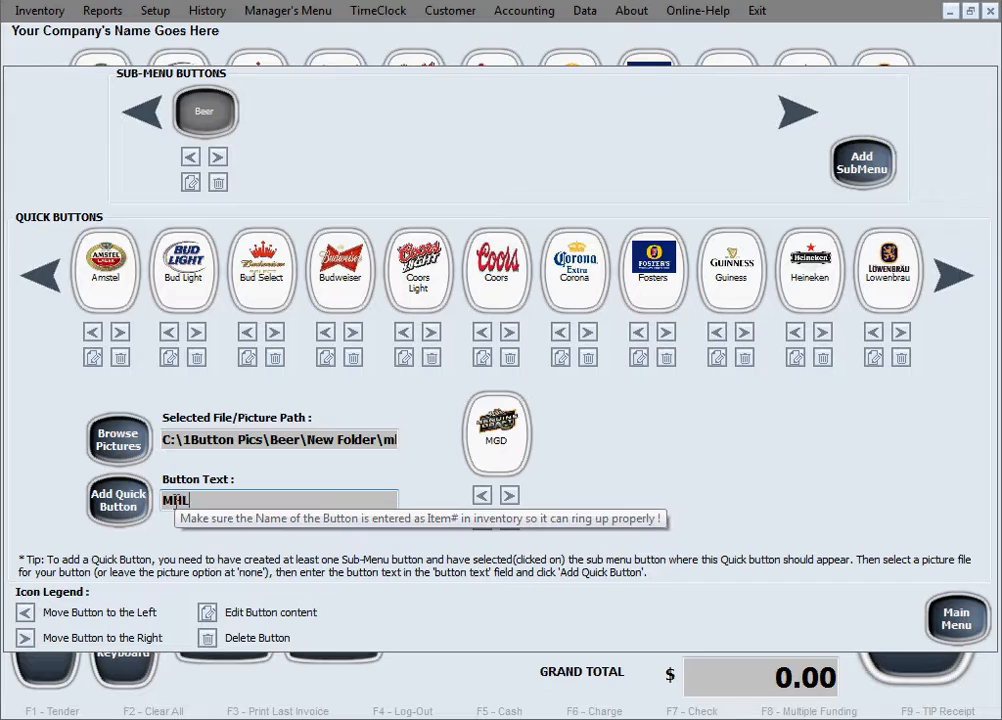
click(116, 500)
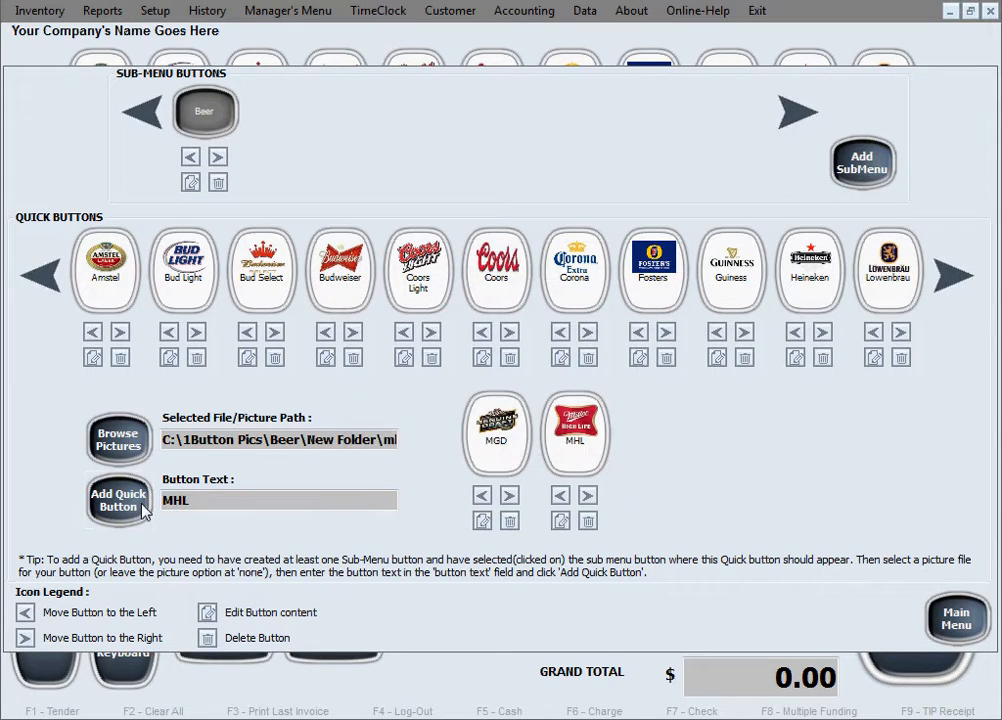
Add ML, Rolling Rock, Sam Adams and Tecate picture buttons to Beer.
click(118, 438)
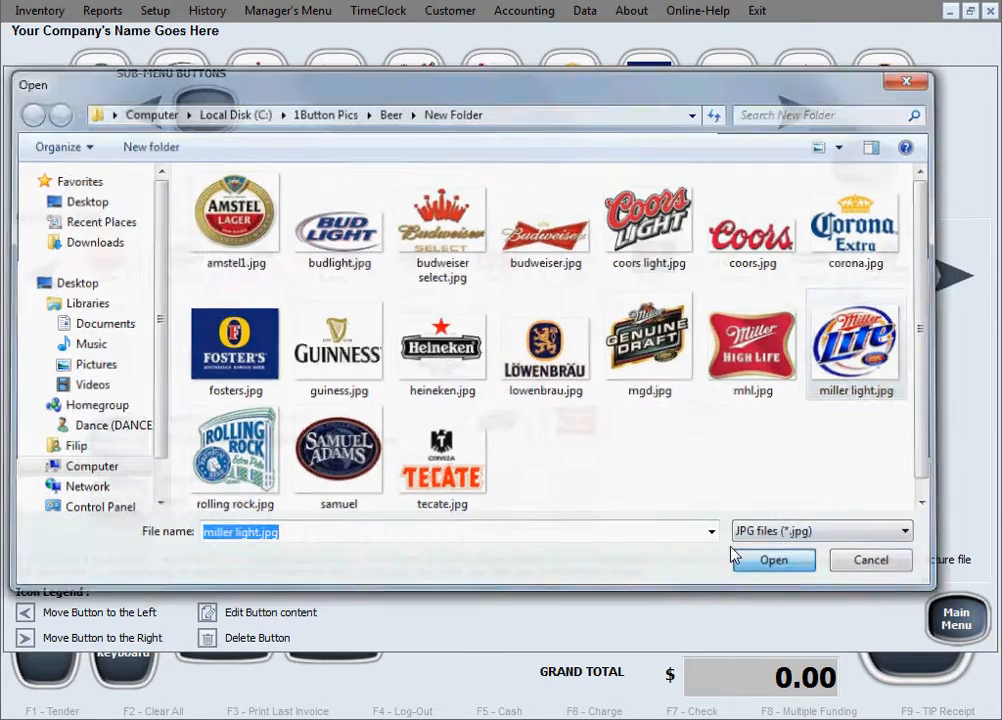
click(772, 560)
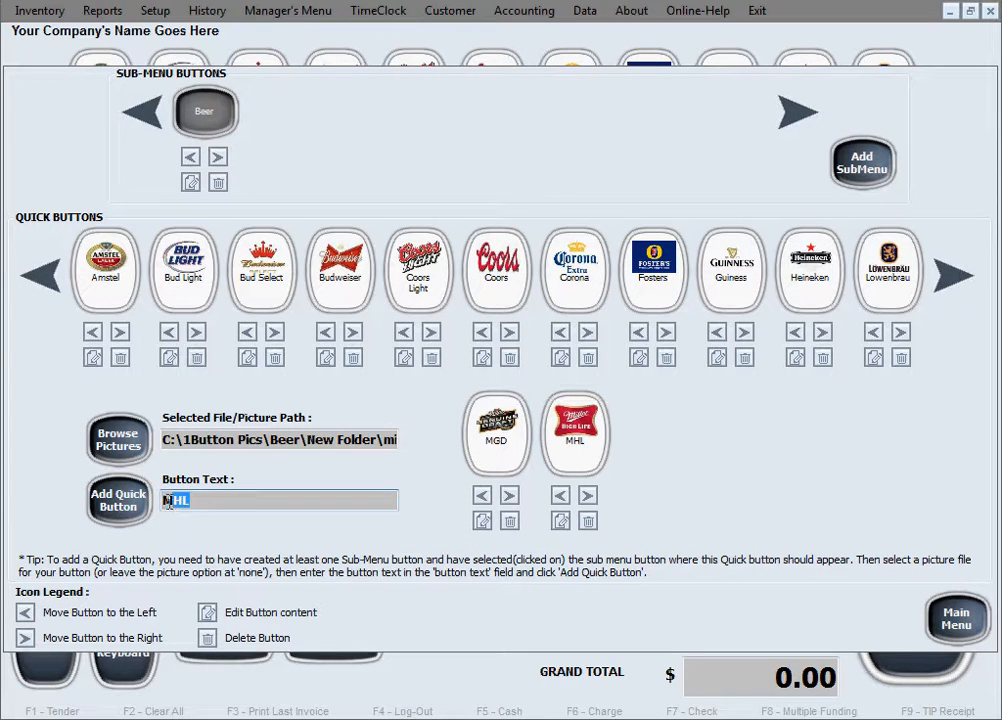
click(118, 500)
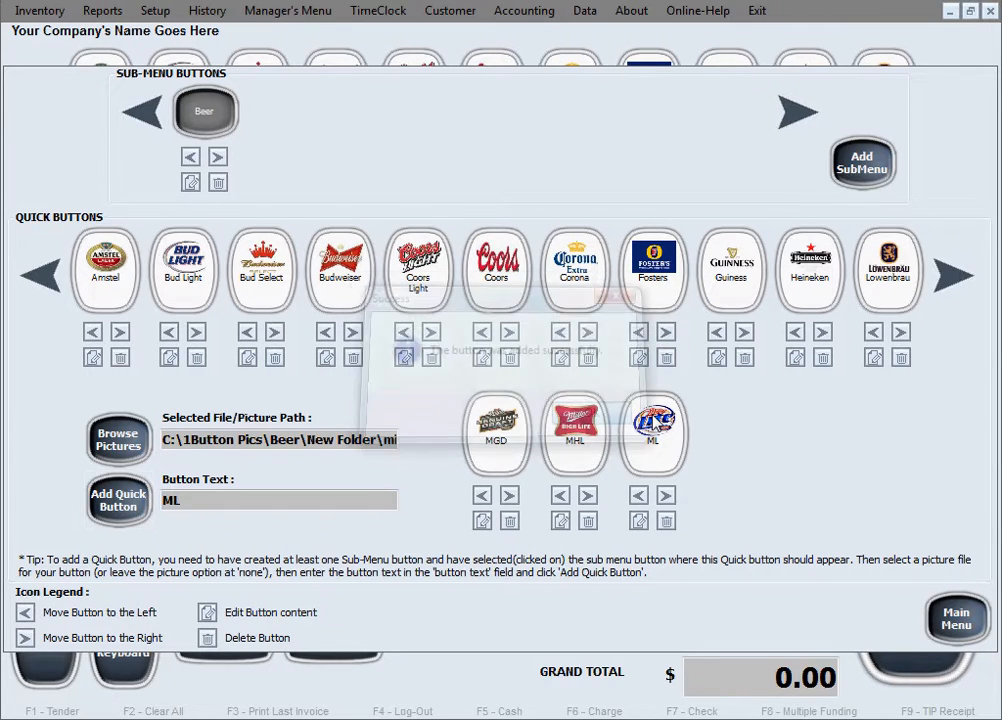
click(118, 500)
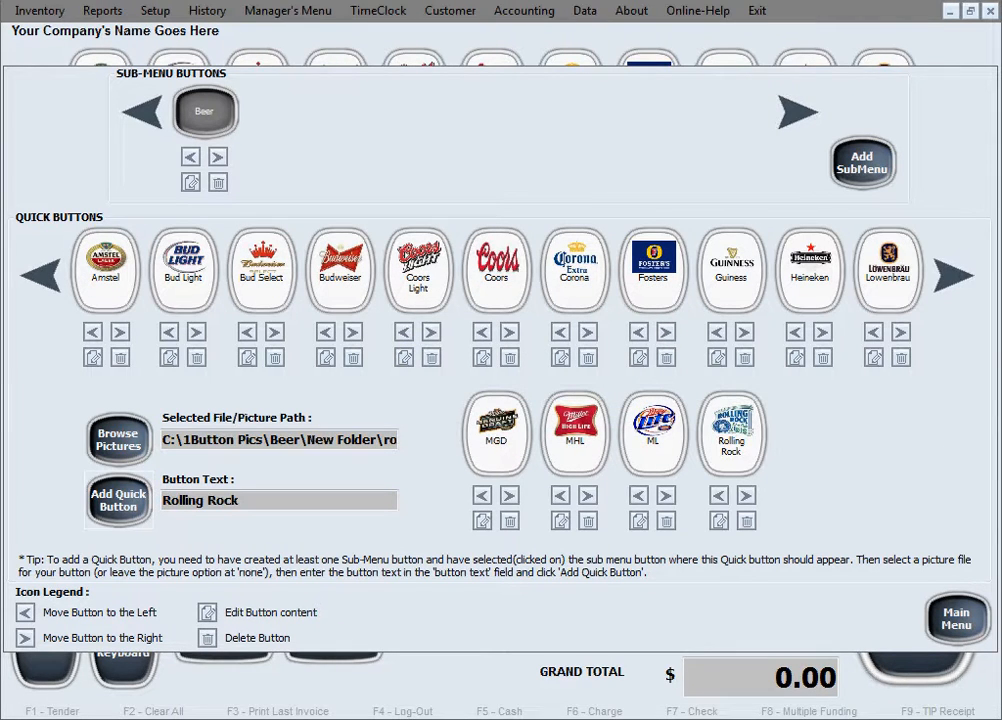
click(118, 500)
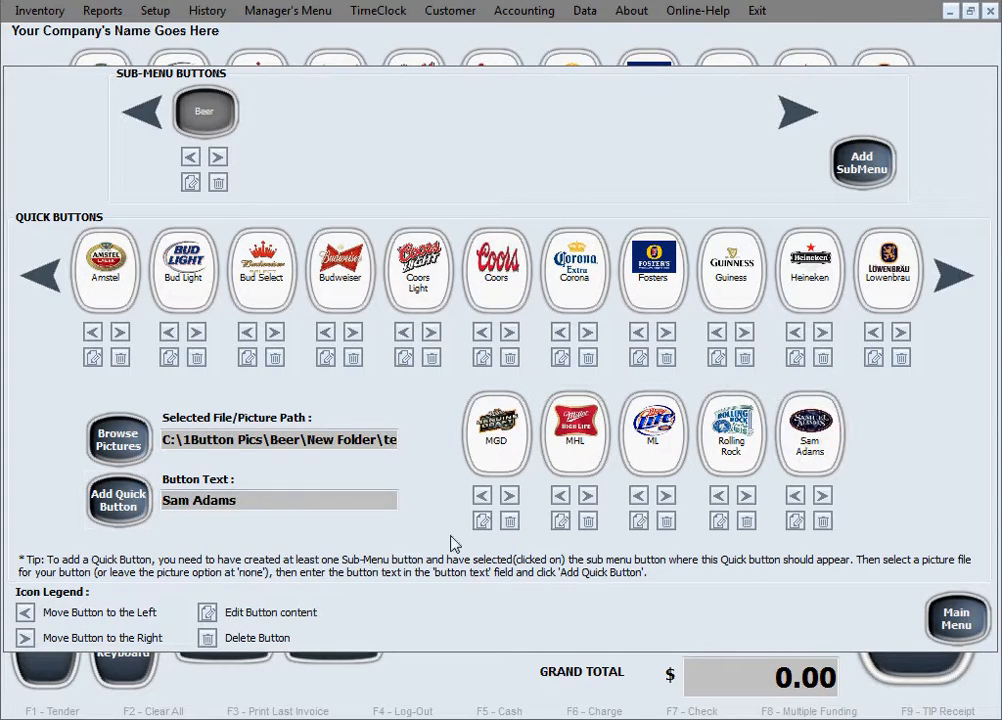
text(Te)
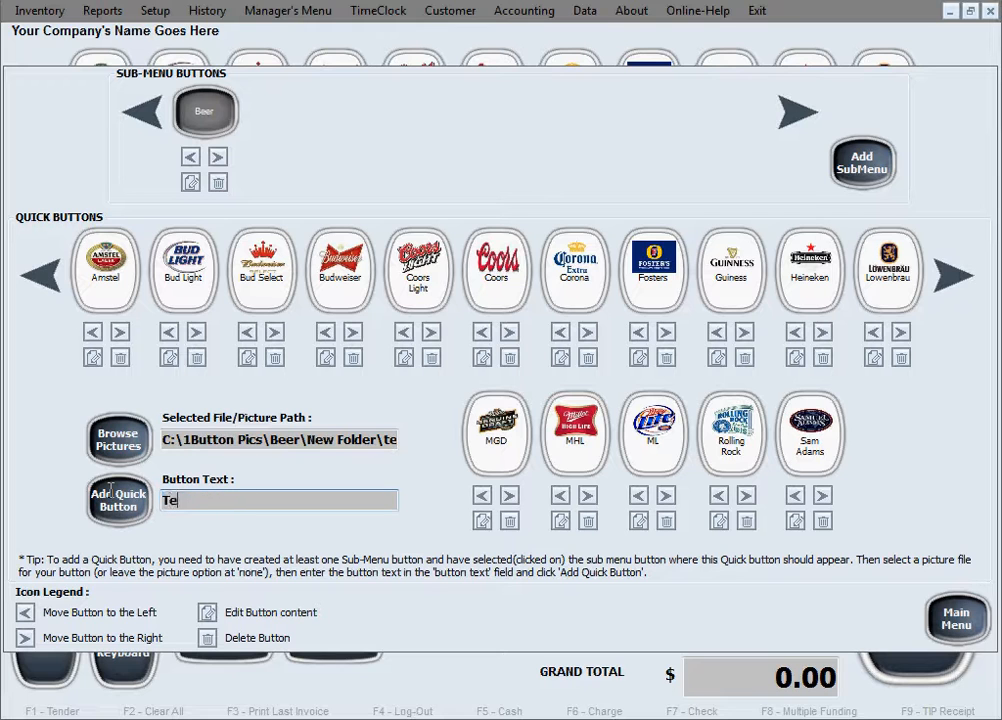
click(118, 500)
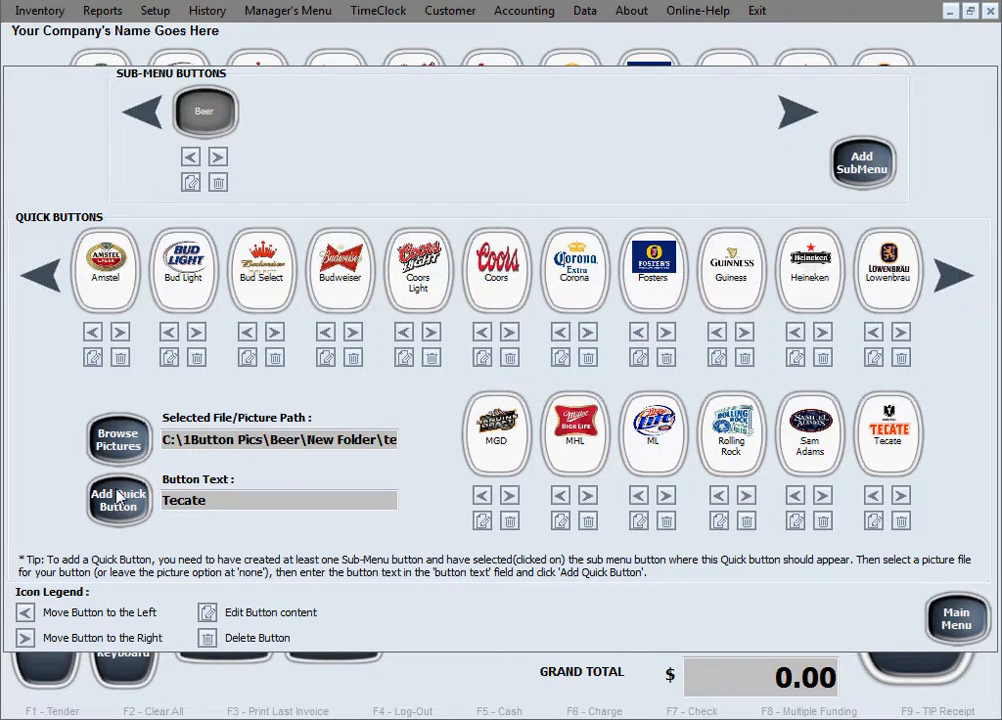
mouse_move(564, 548)
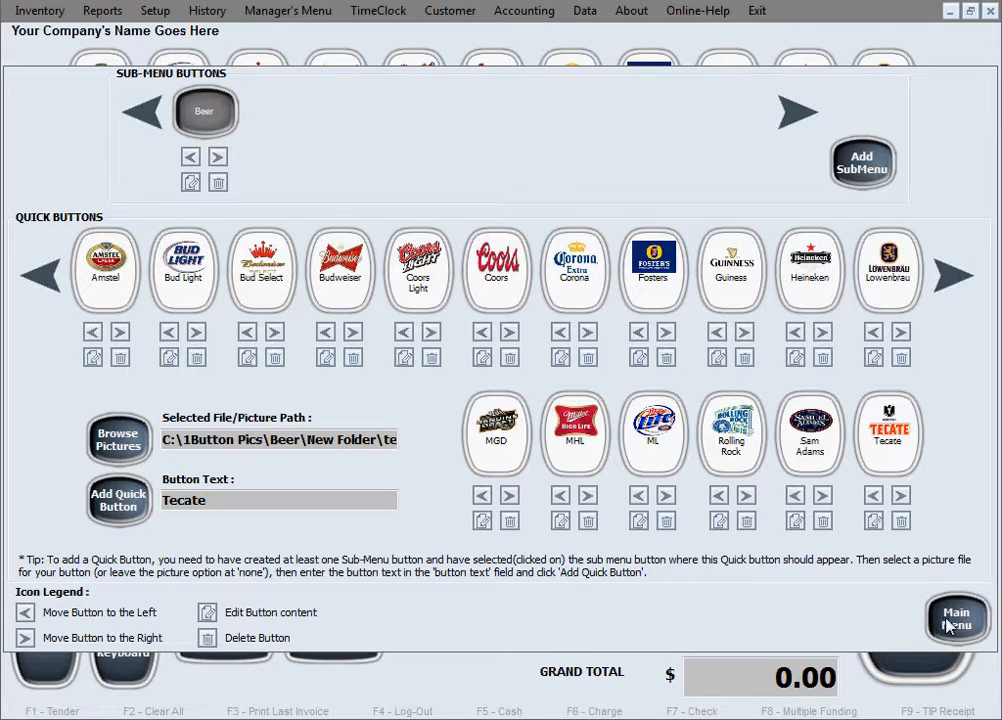
Return to the main sales screen and page forward through the beer buttons.
click(956, 618)
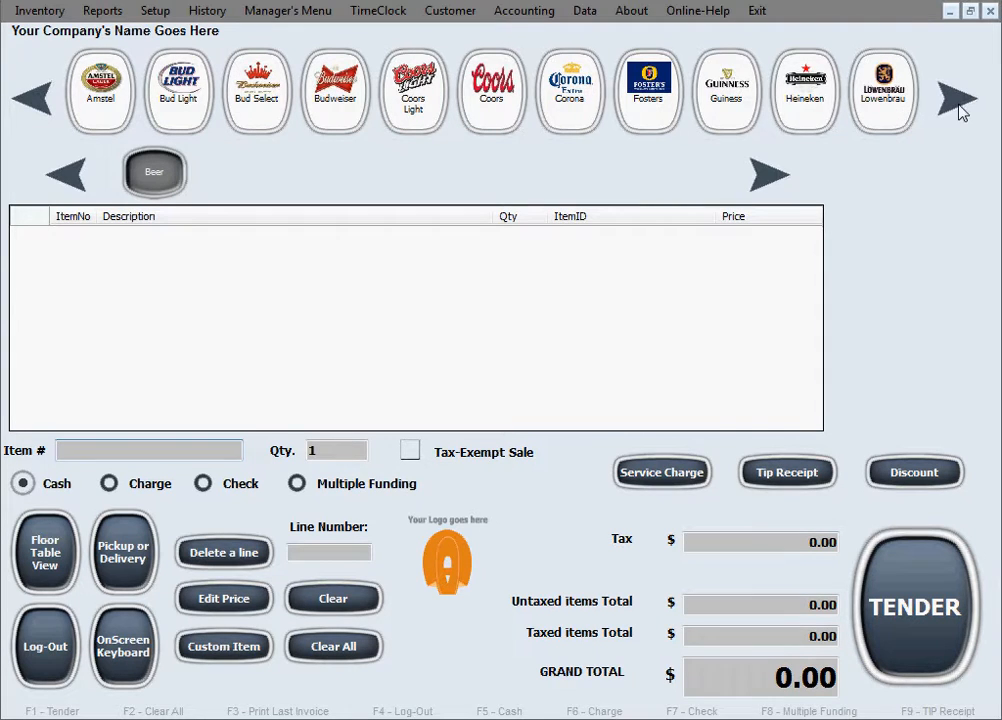
click(956, 96)
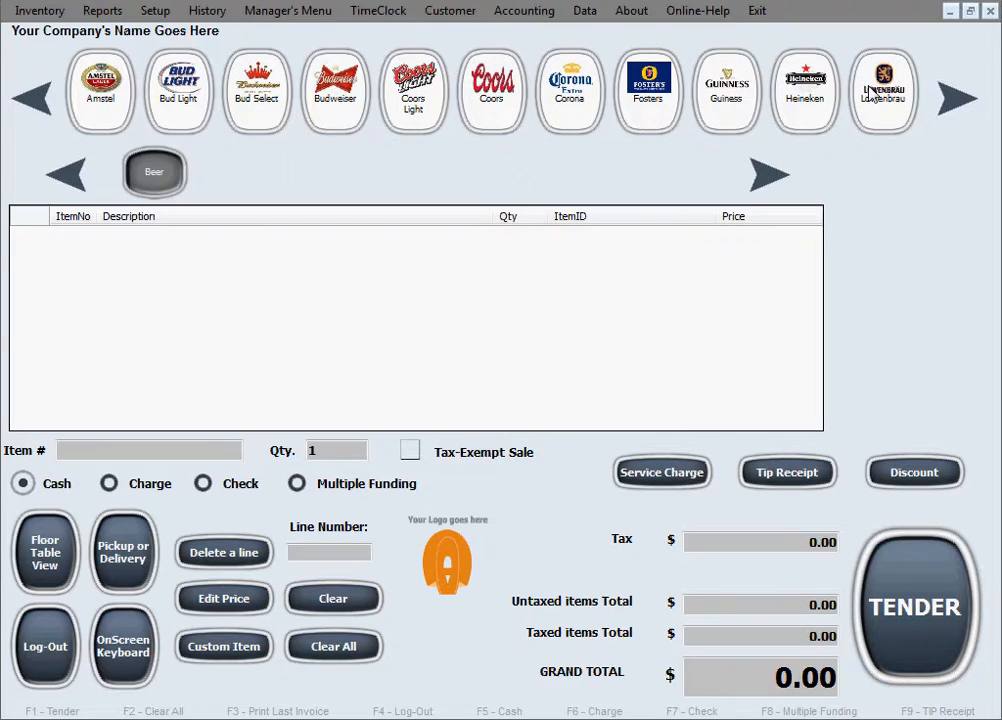
mouse_move(704, 418)
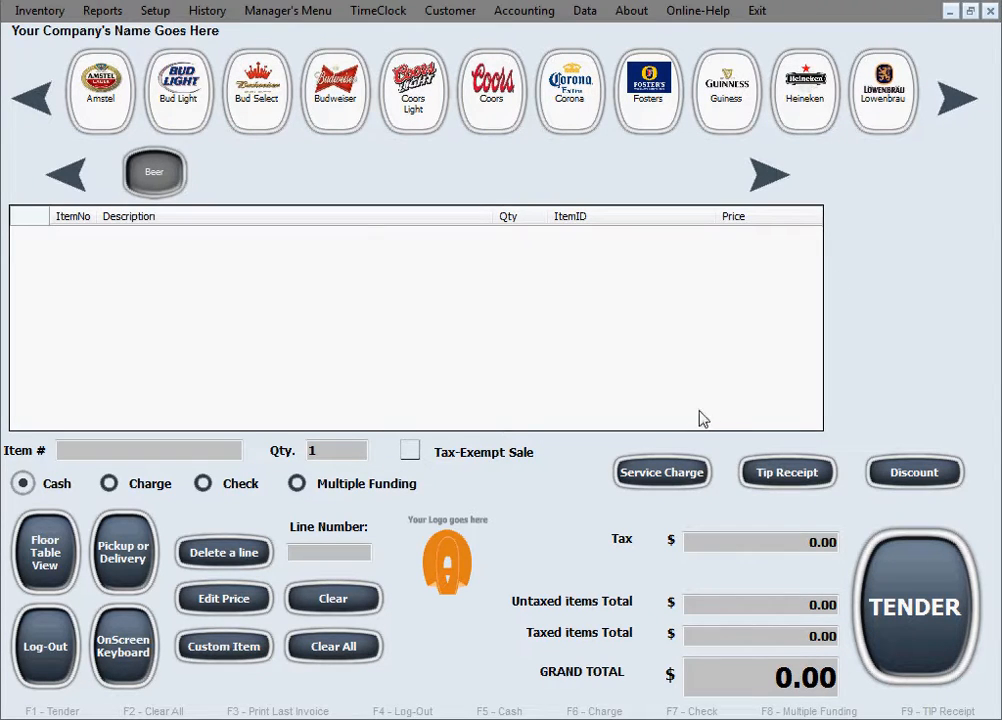
In Quick Menu Buttons setup, add a new submenu named Food and confirm success.
click(156, 10)
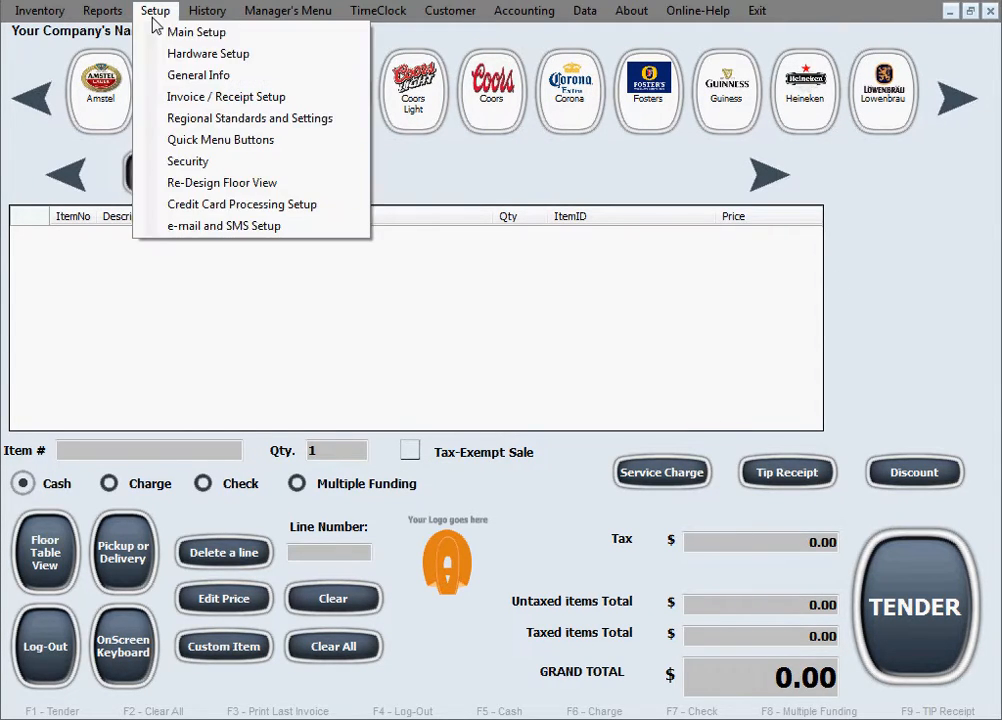
mouse_move(250, 140)
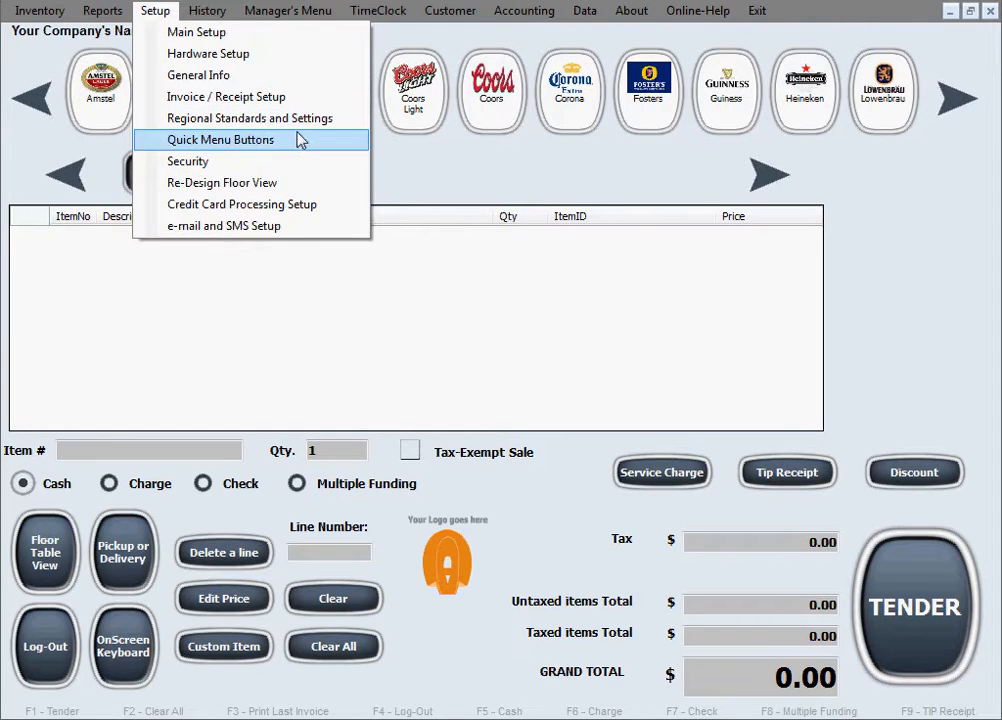
click(220, 140)
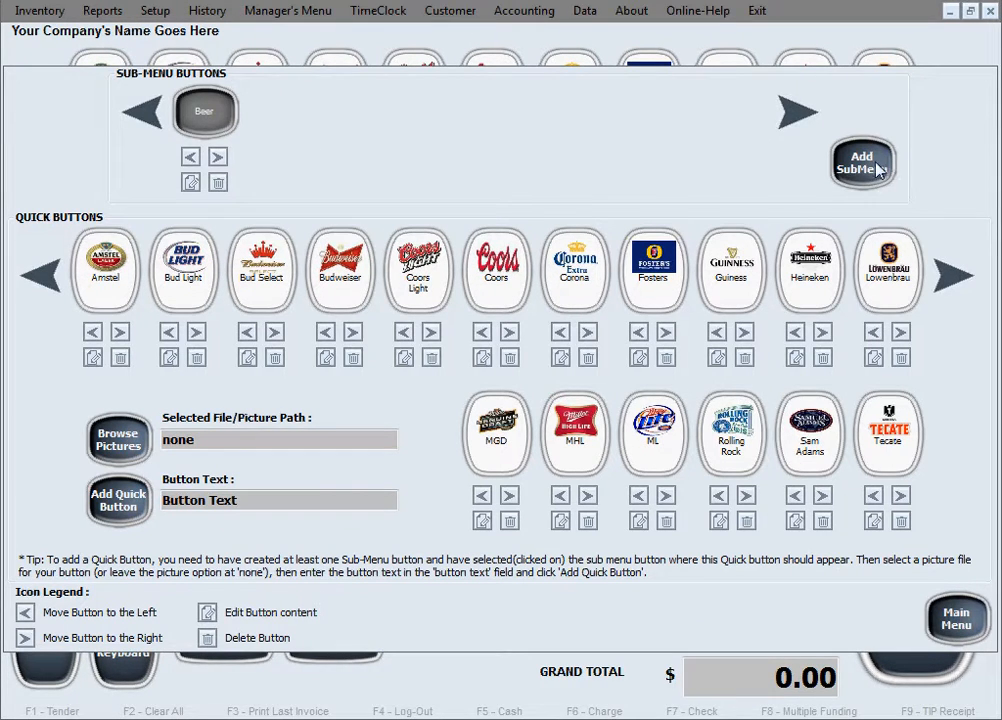
click(860, 162)
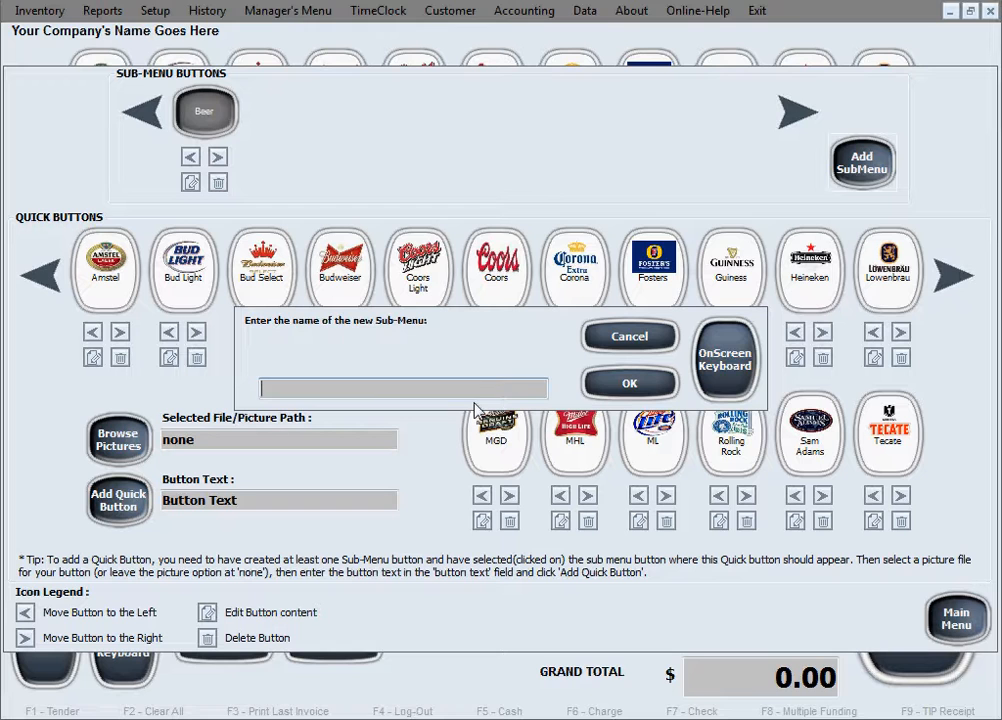
text(Food)
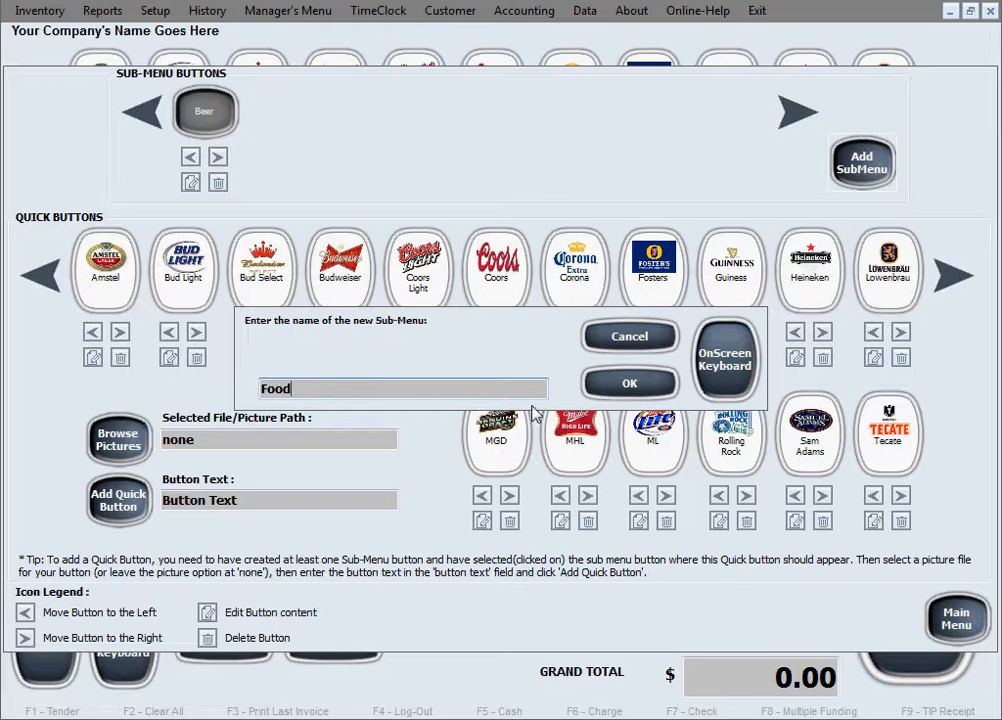
click(628, 384)
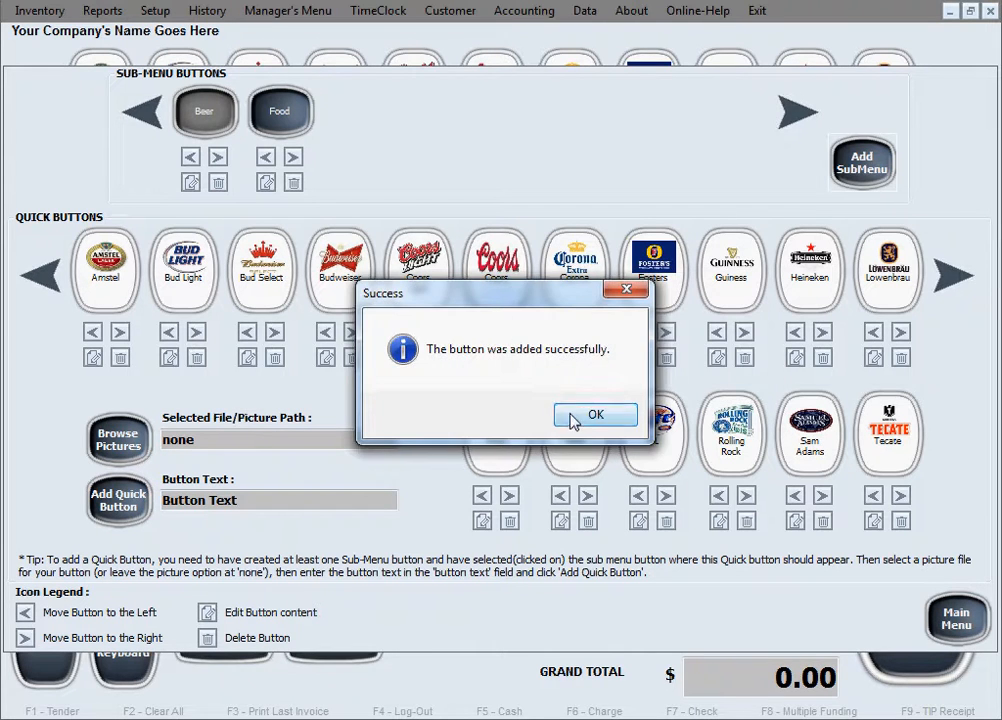
click(596, 414)
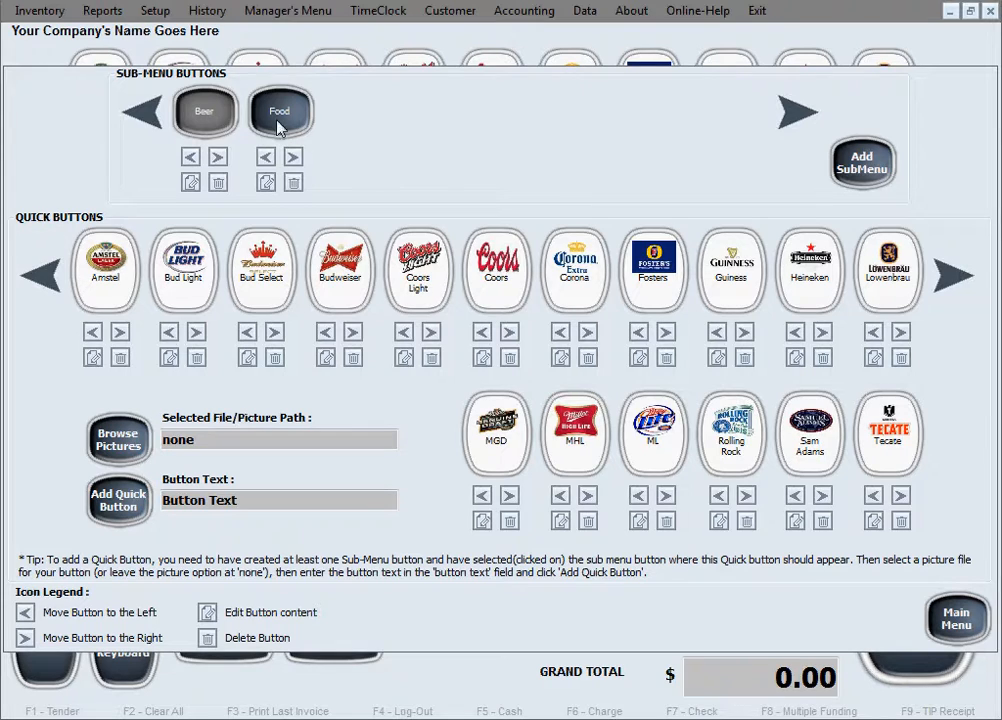
Select the Food submenu and add a Bagel button from the food pictures folder.
click(280, 110)
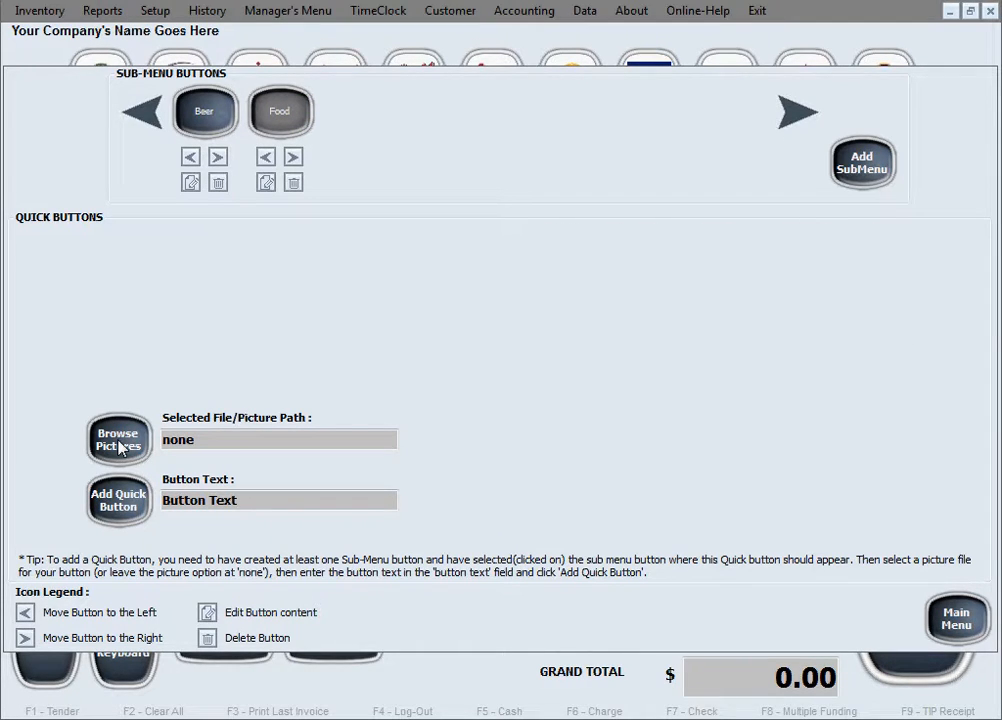
click(118, 440)
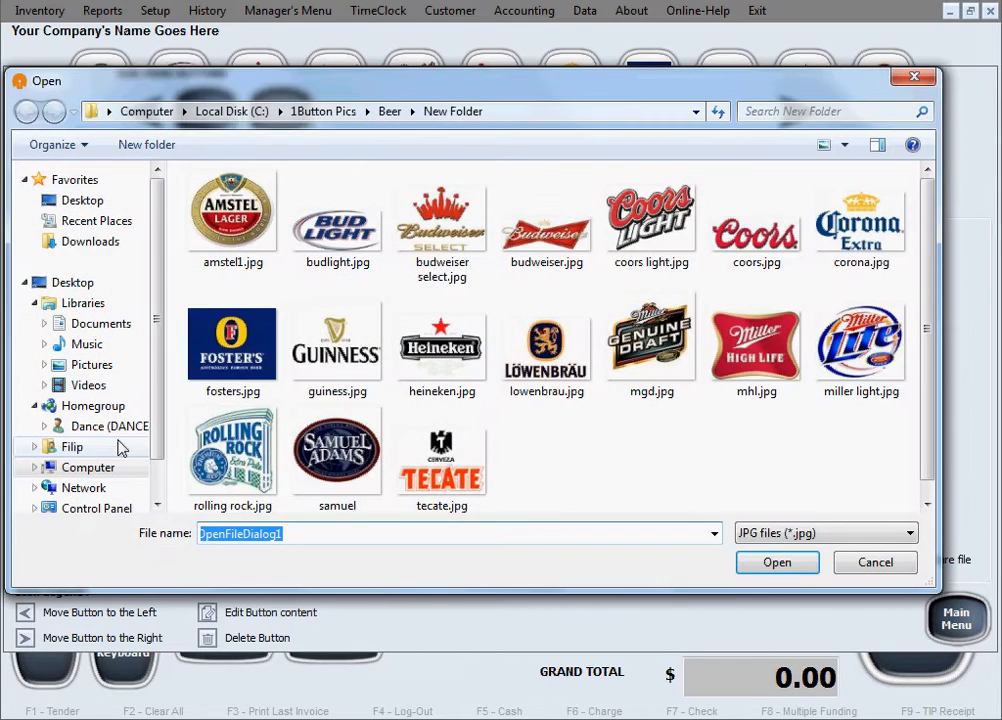
click(322, 112)
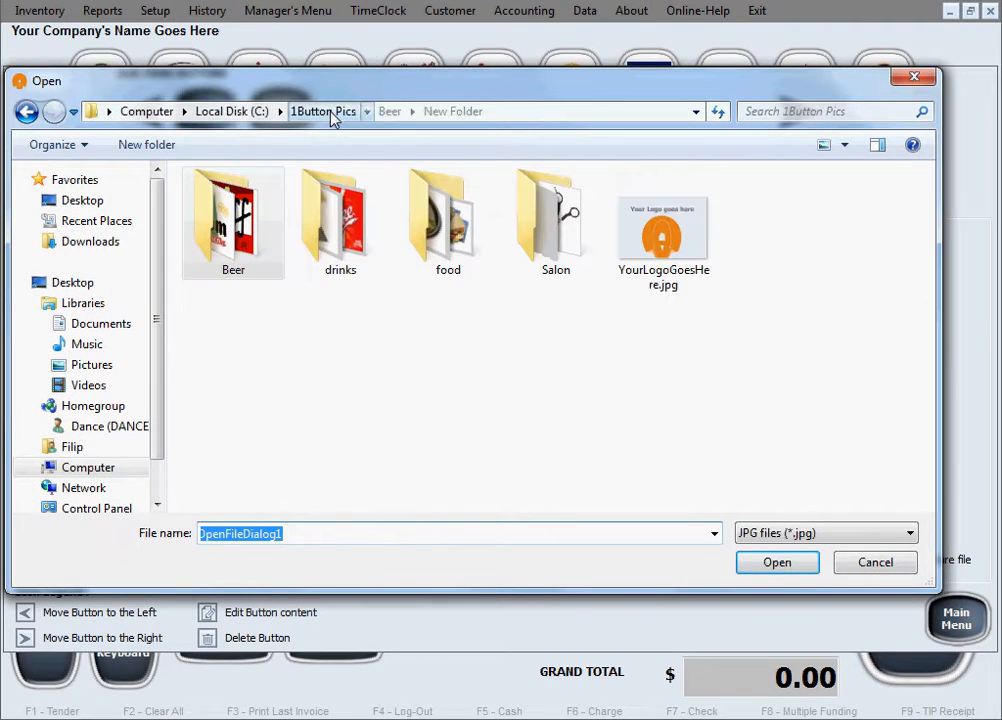
double_click(448, 216)
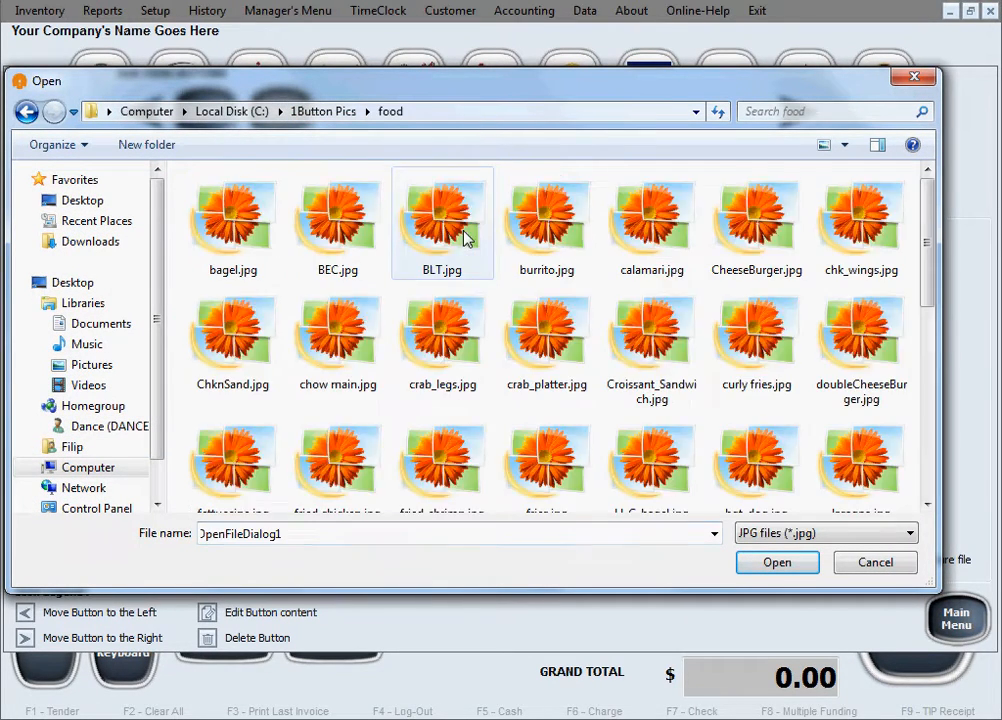
click(232, 220)
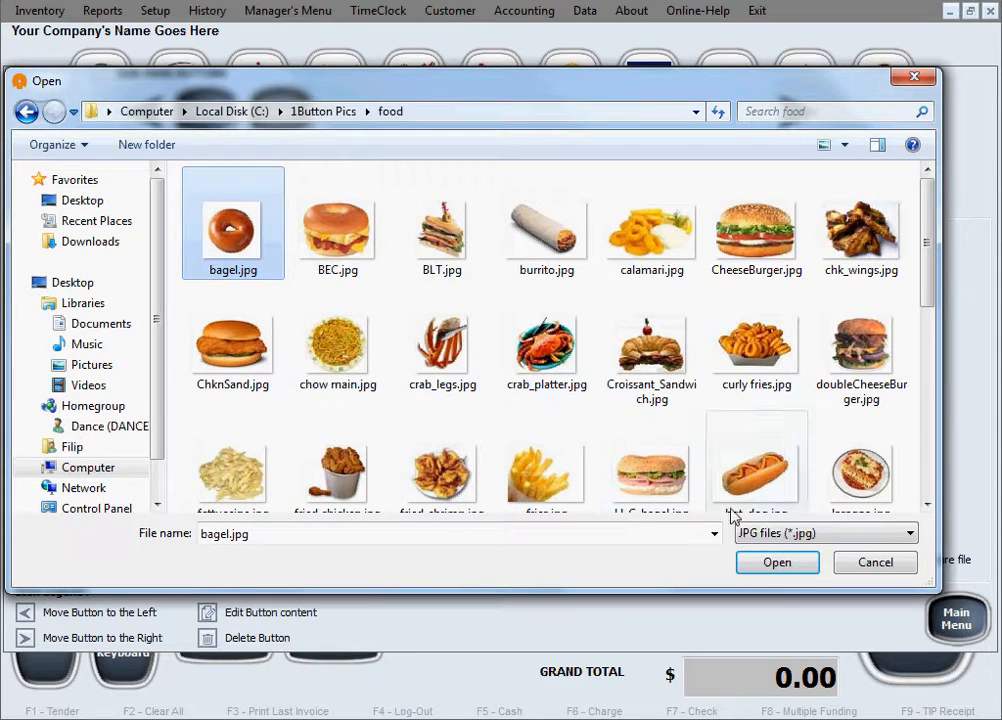
click(776, 562)
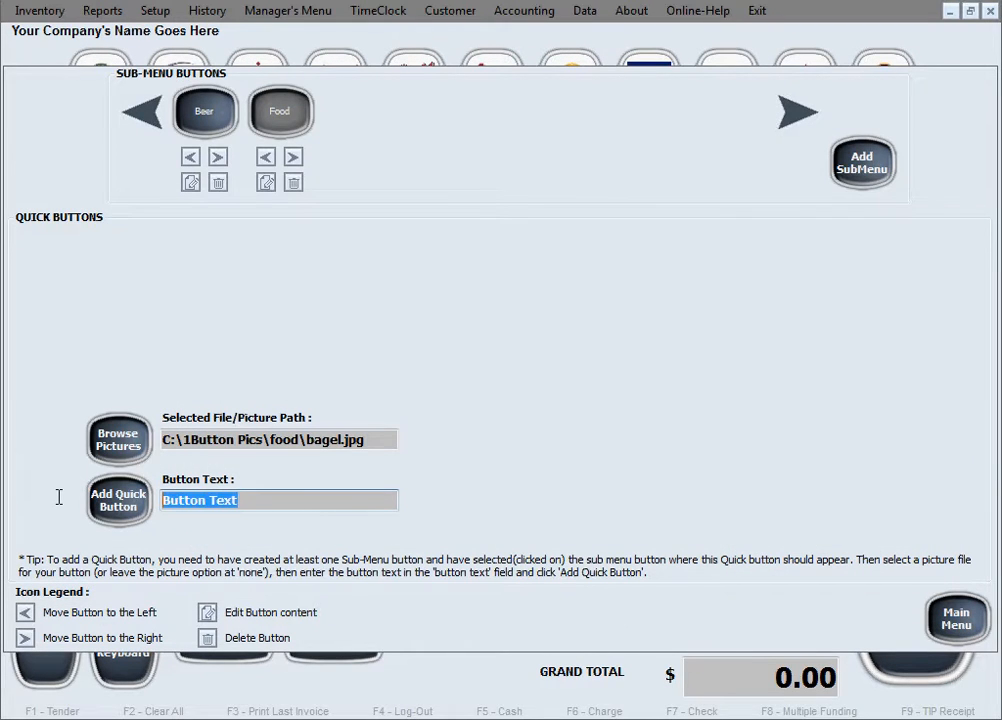
text(Bagel)
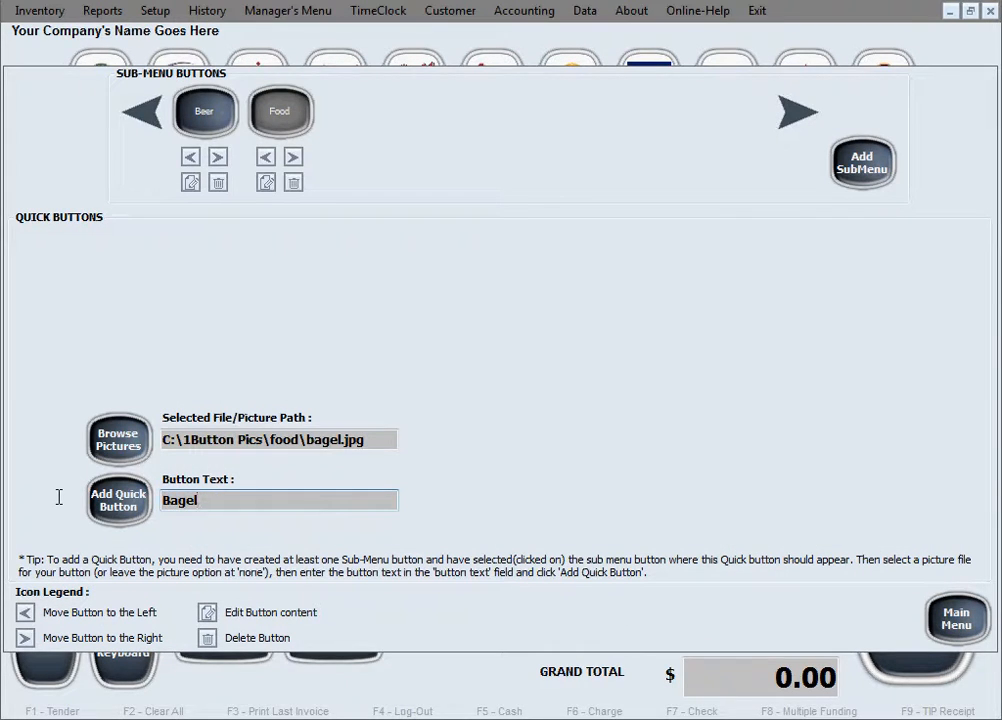
click(118, 500)
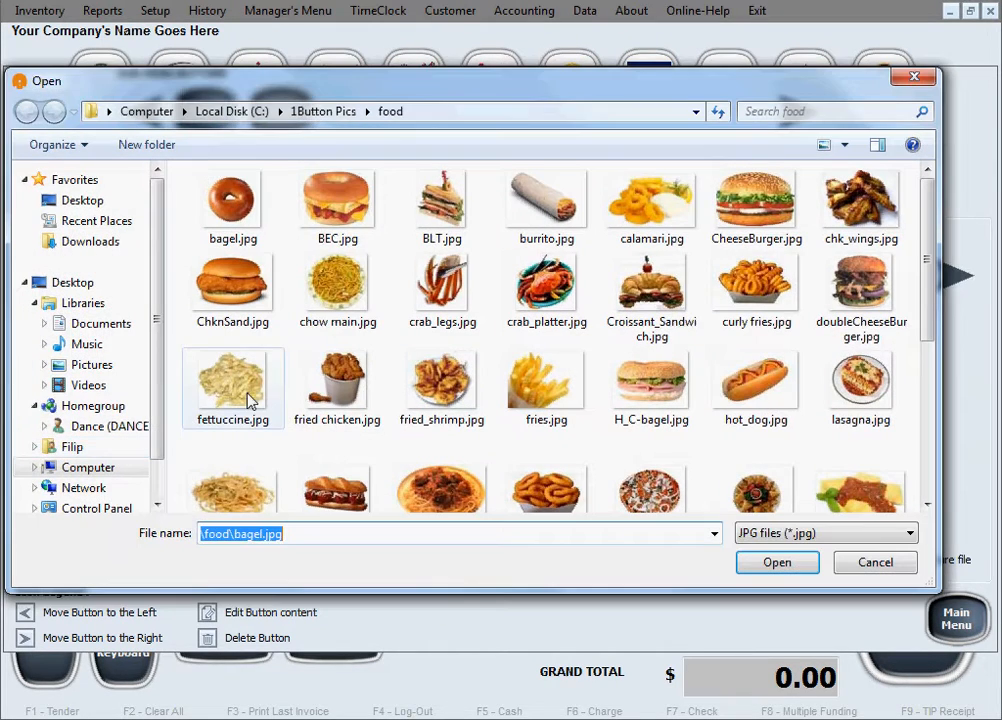
Add BEC and further food buttons, then pick the croissant sandwich picture and start naming it.
click(776, 562)
text(BEC)
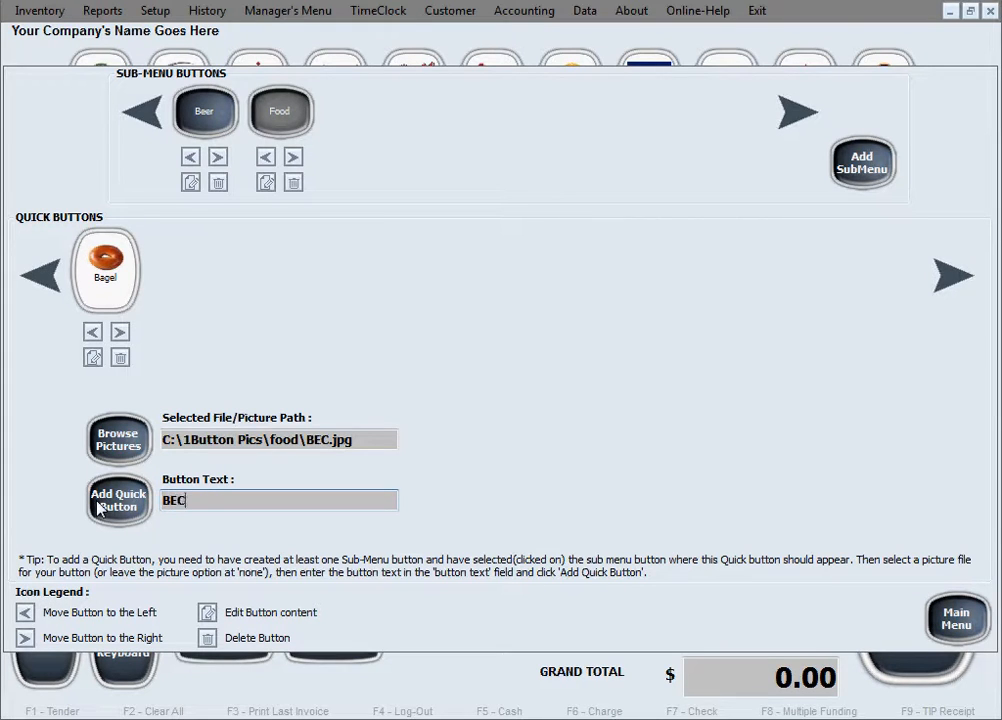
click(118, 500)
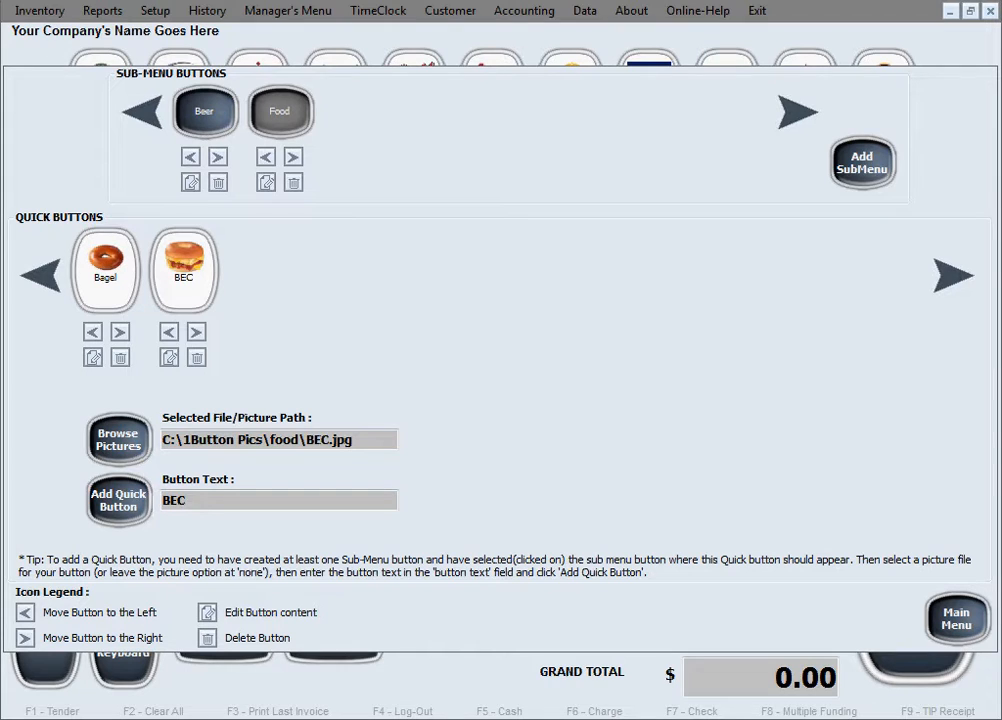
click(118, 500)
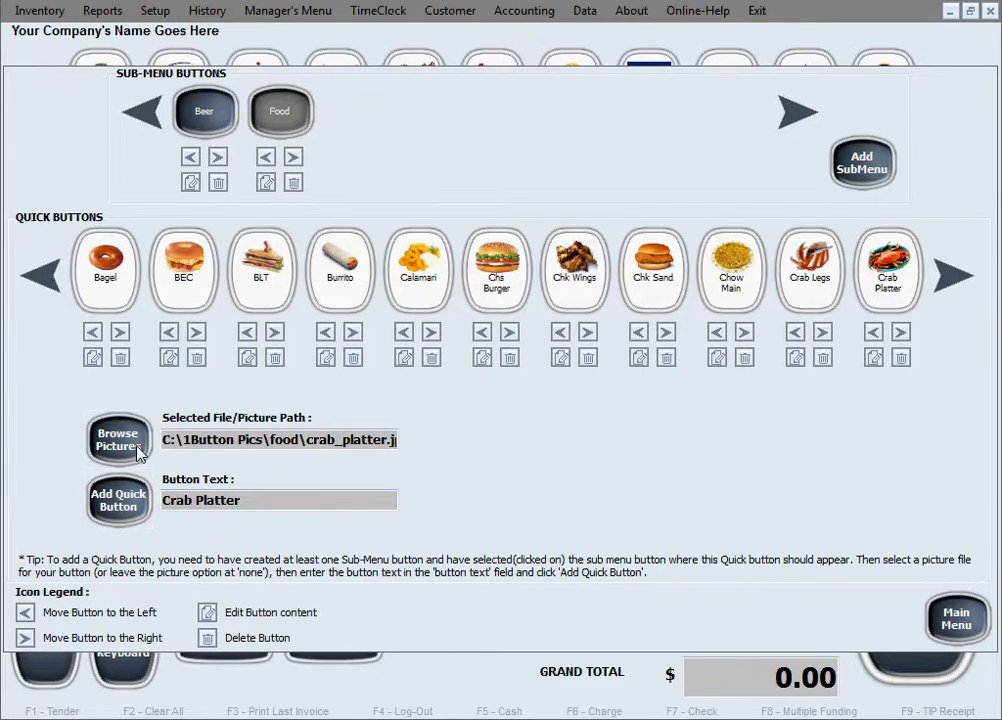
click(116, 440)
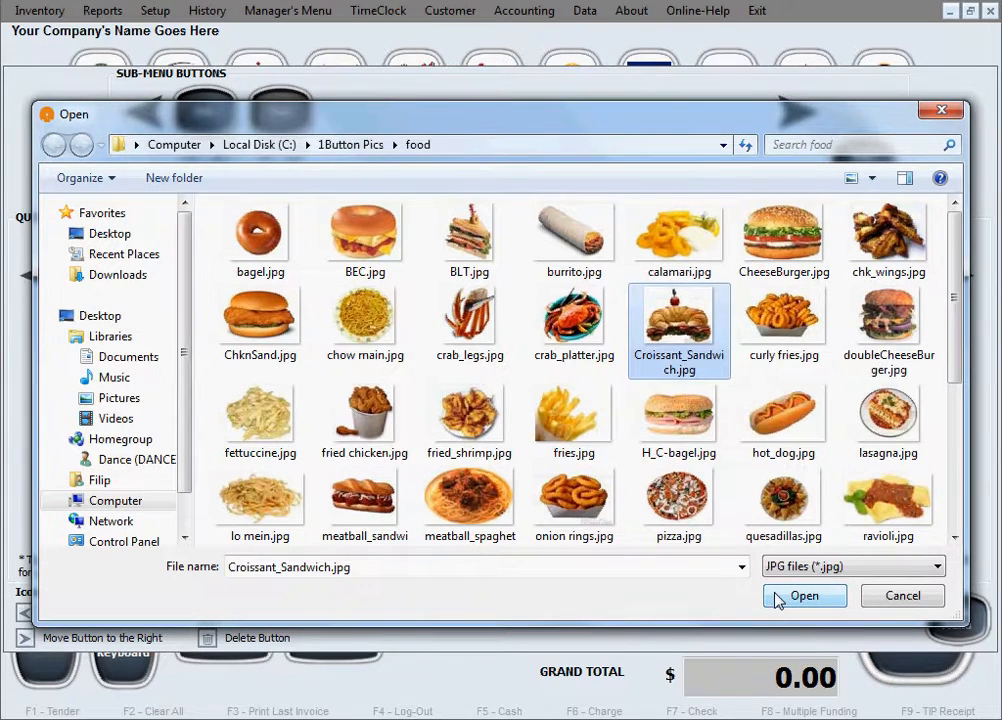
click(804, 596)
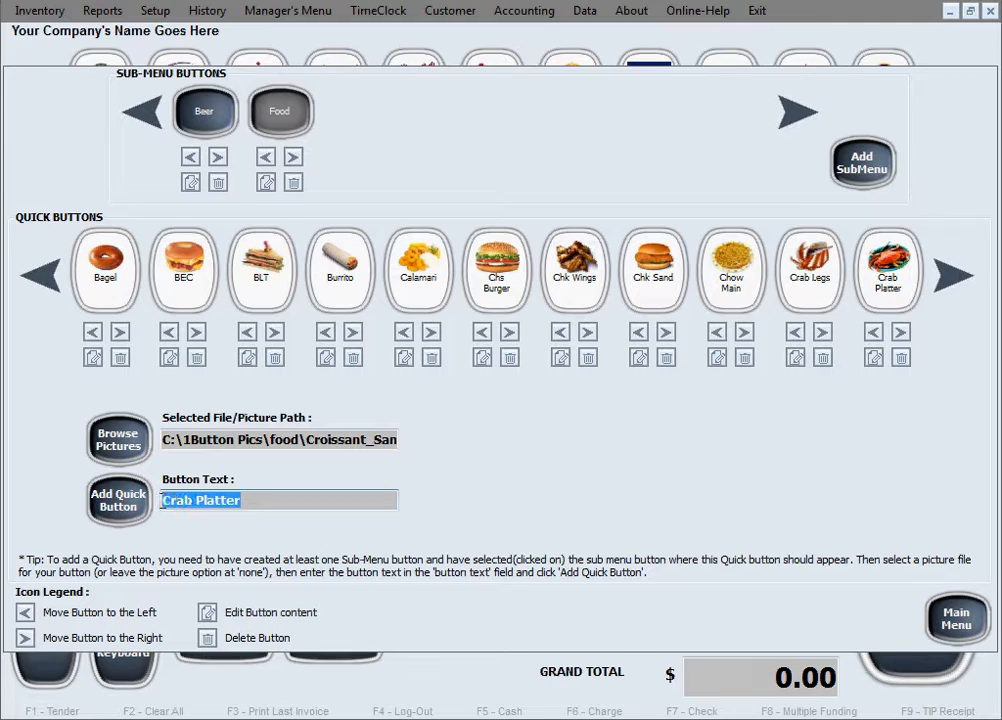
text(Crois Sand)
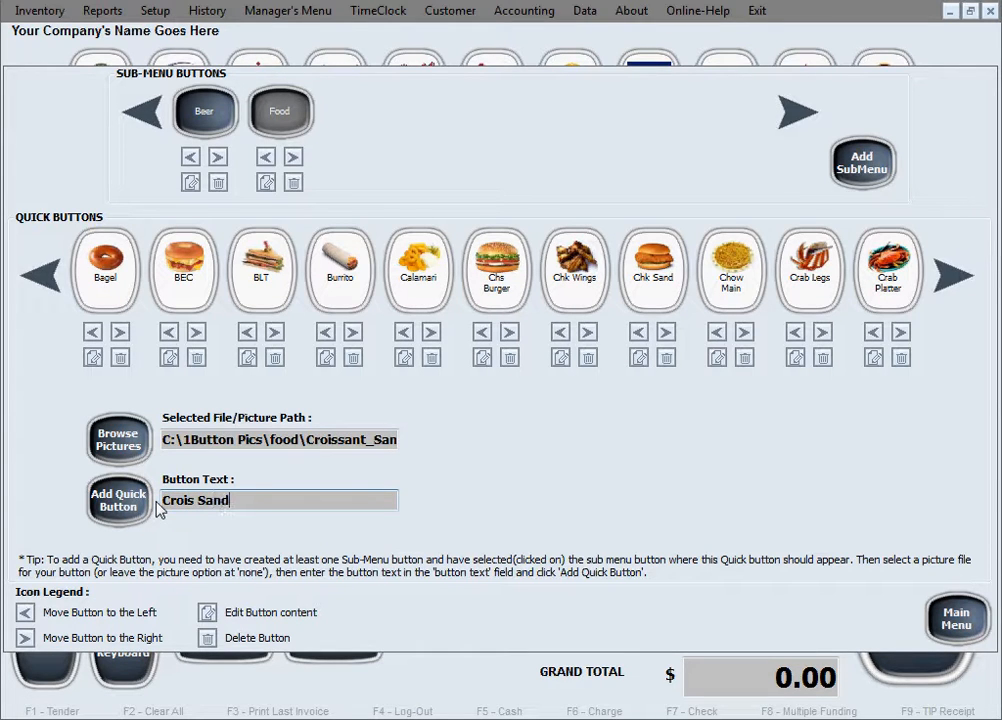
Add Crois Sand, Fried Shrimp and Fries picture buttons to Food.
click(118, 500)
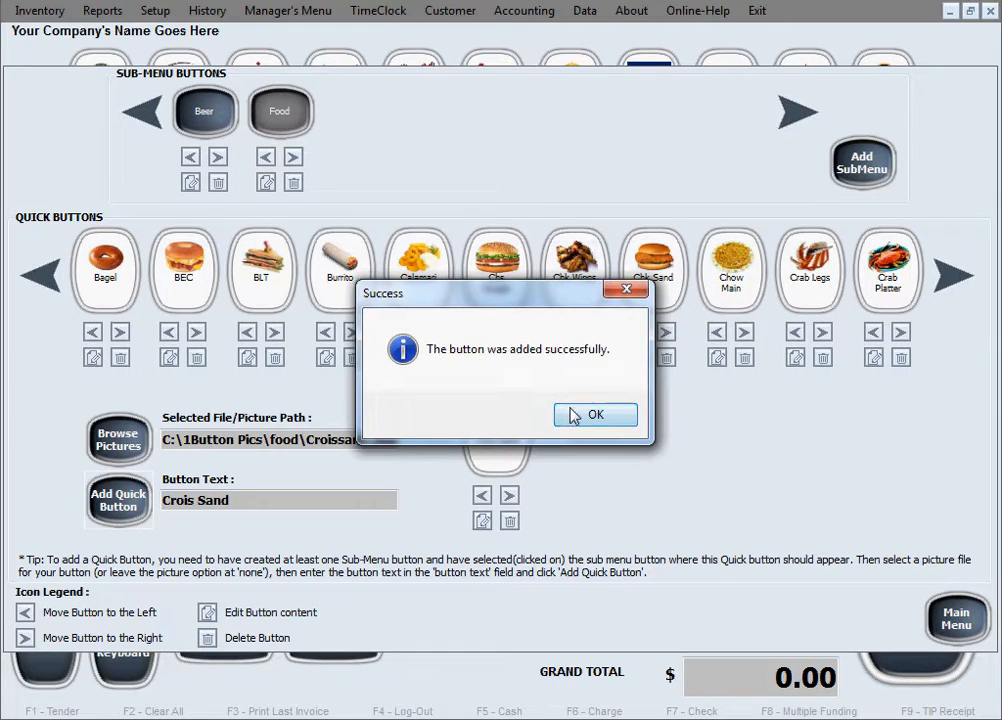
click(596, 414)
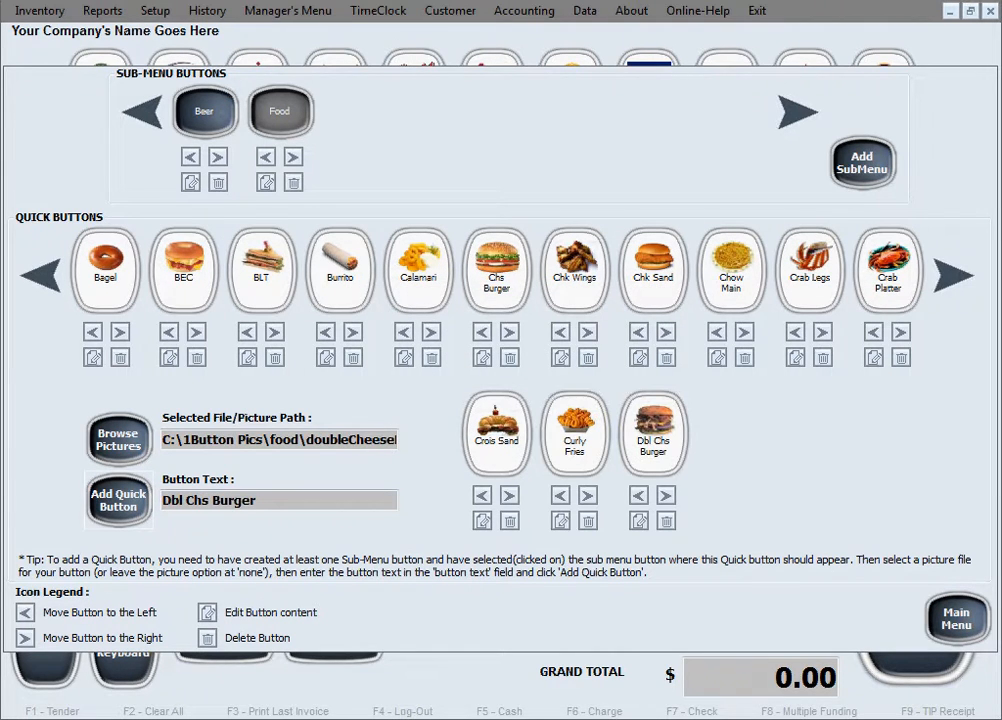
click(118, 500)
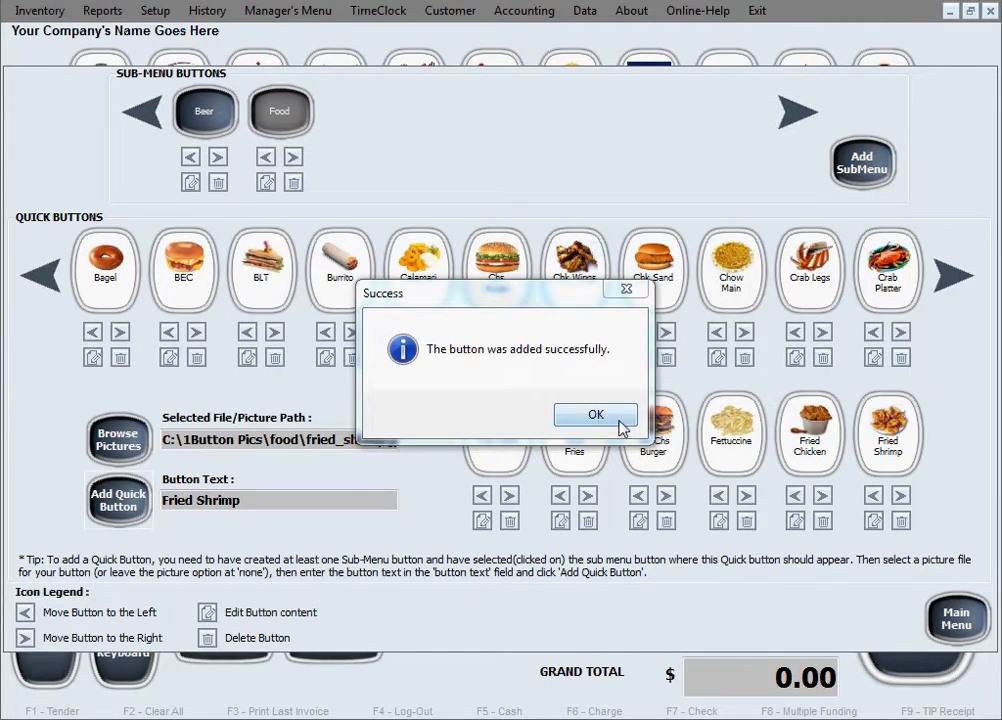
click(596, 414)
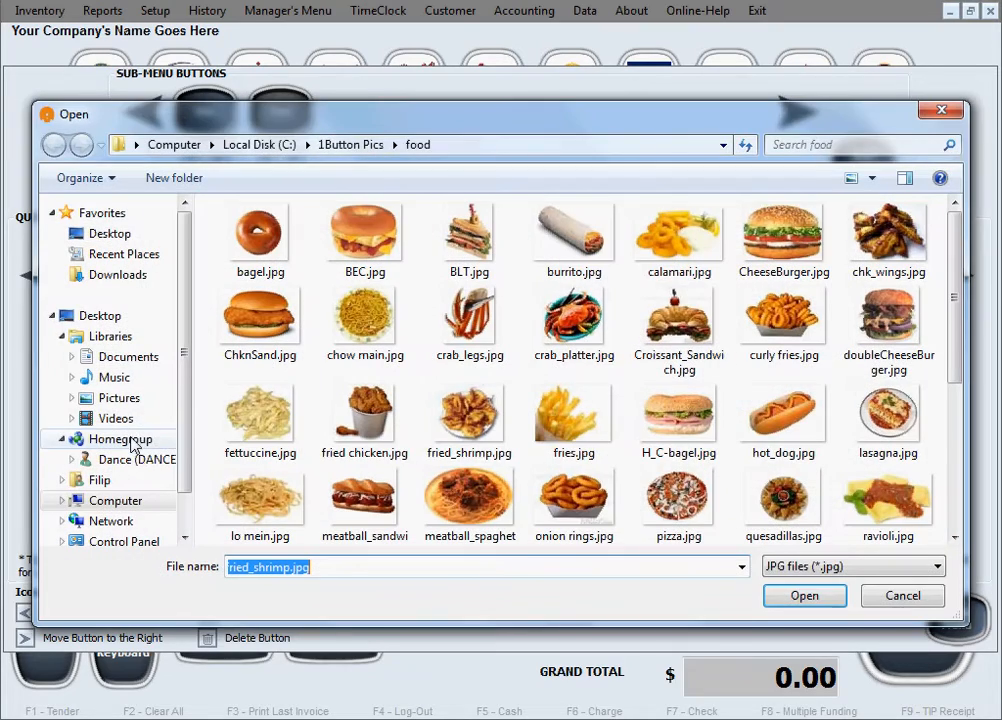
click(572, 412)
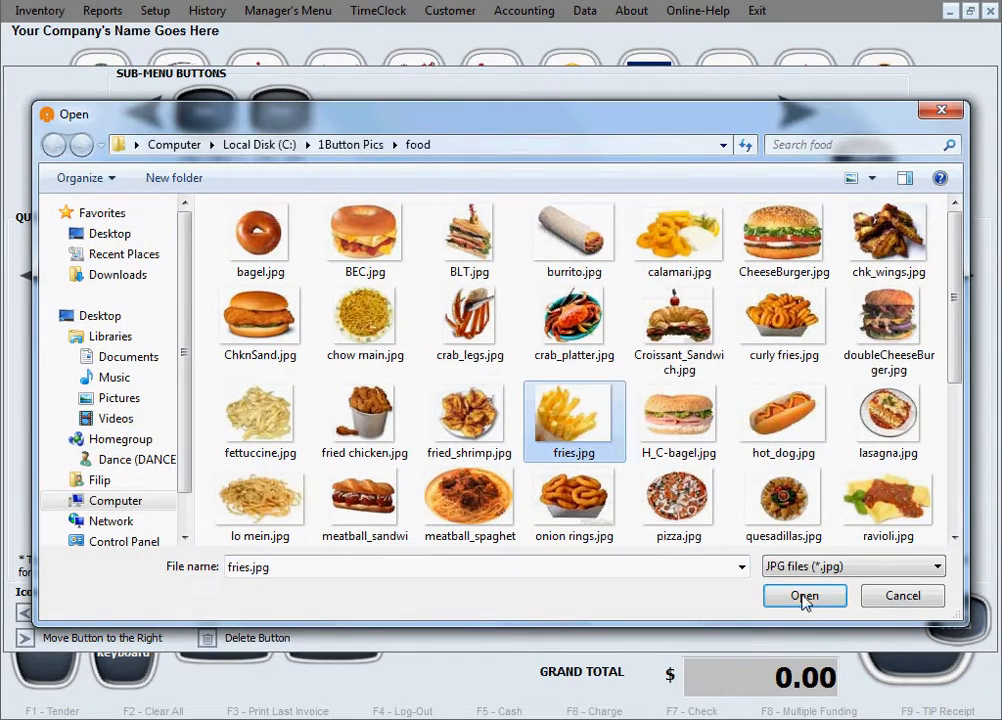
click(804, 596)
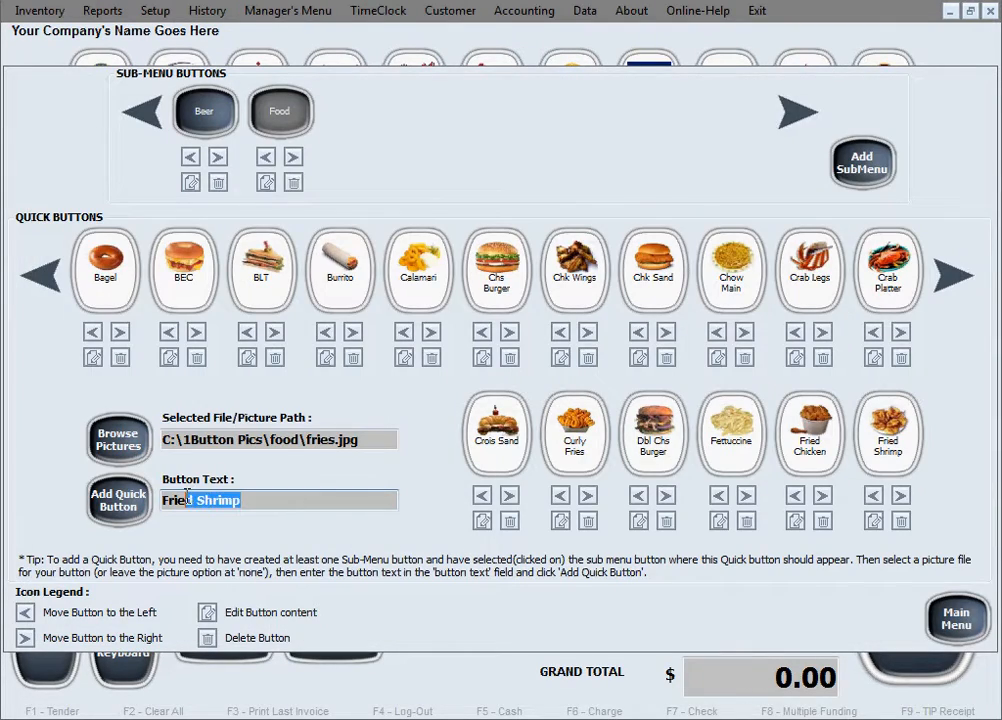
click(118, 500)
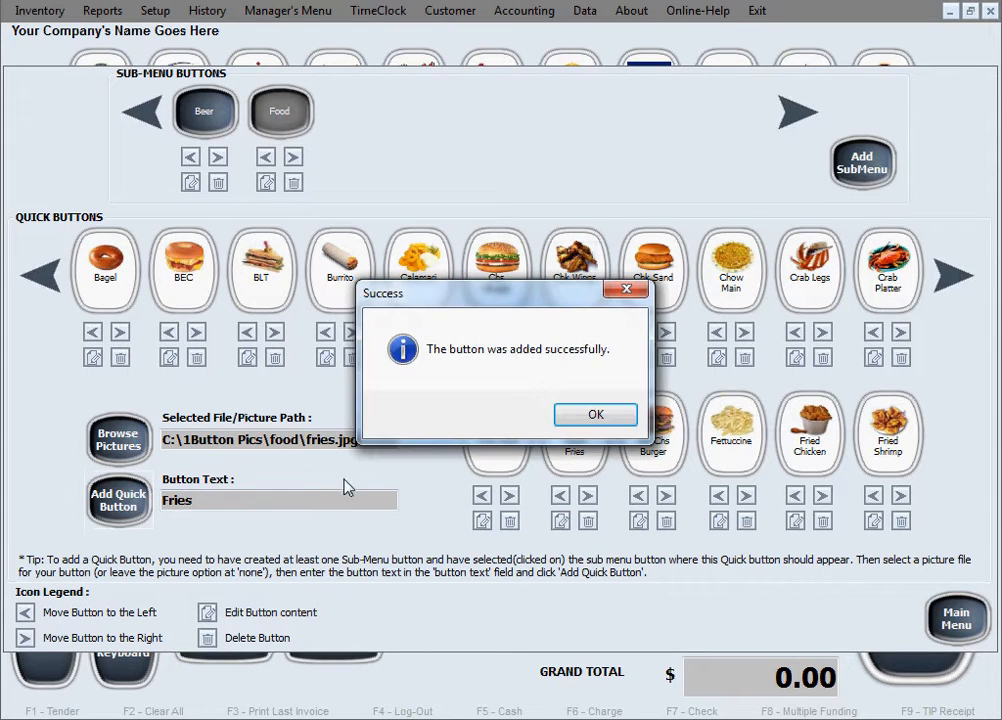
click(596, 414)
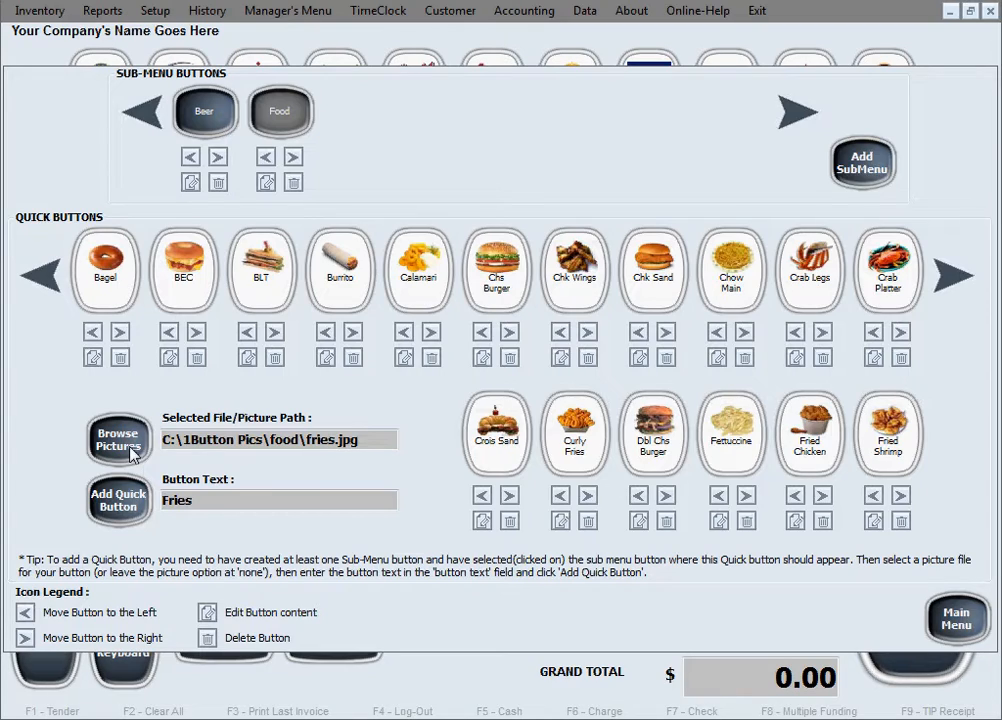
Add Hc Bagel and Hot Dogs picture buttons to the Food submenu.
click(118, 440)
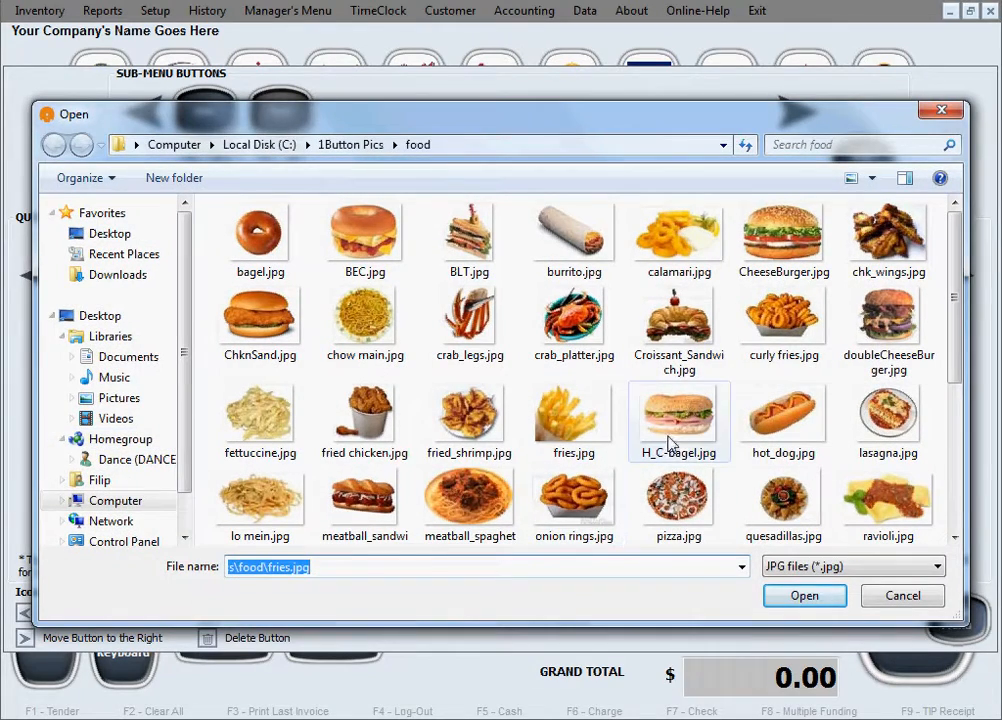
click(804, 596)
text(Hc)
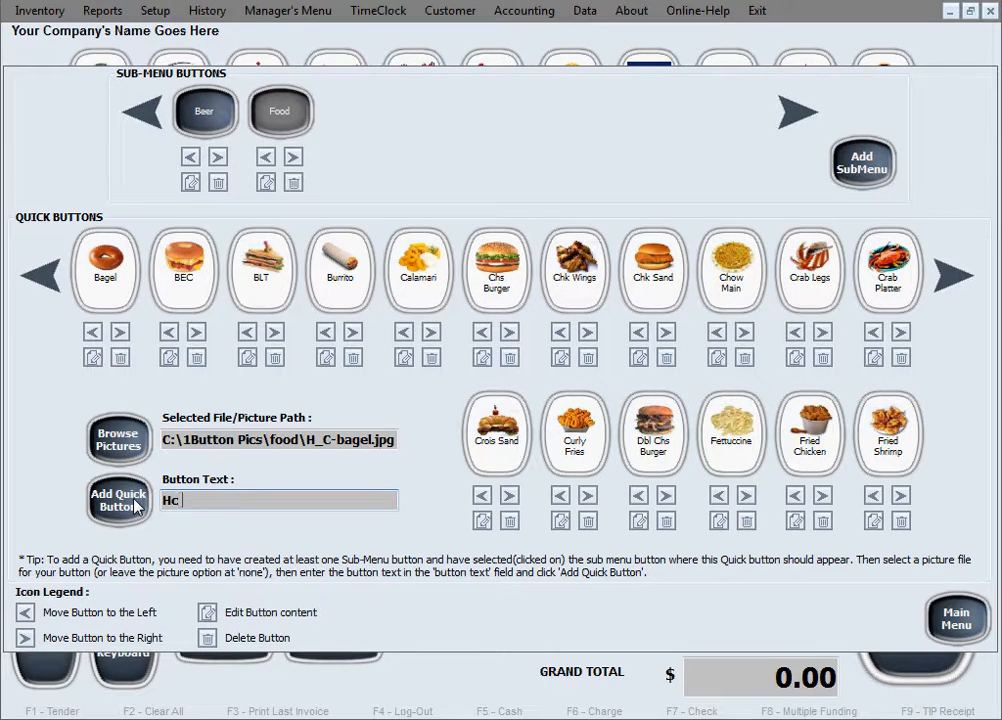
text(Bagel)
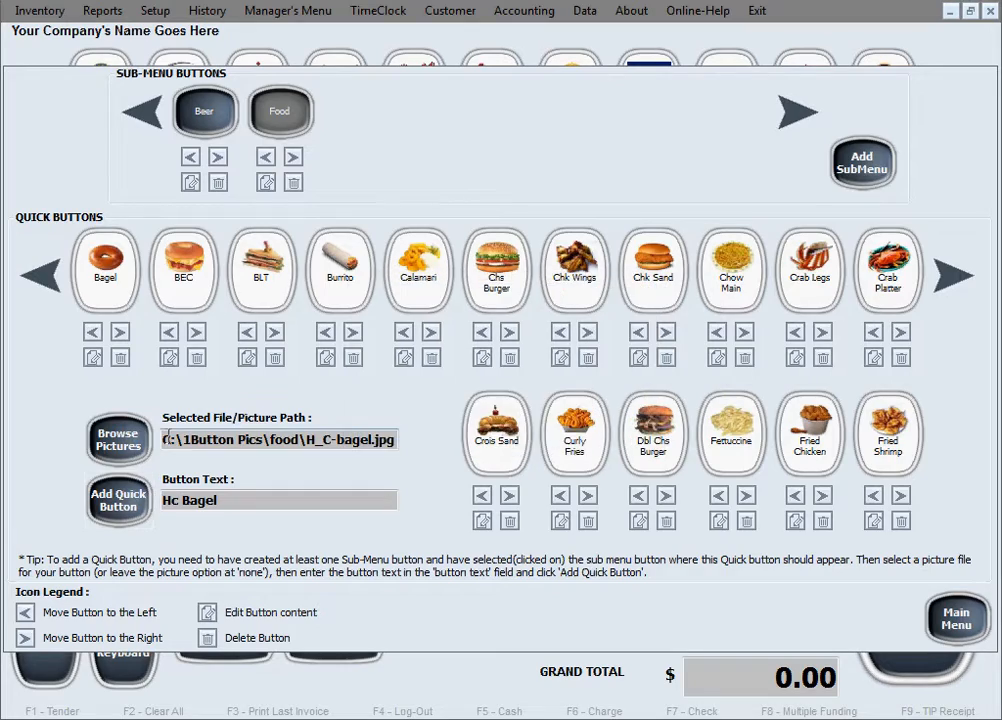
click(116, 440)
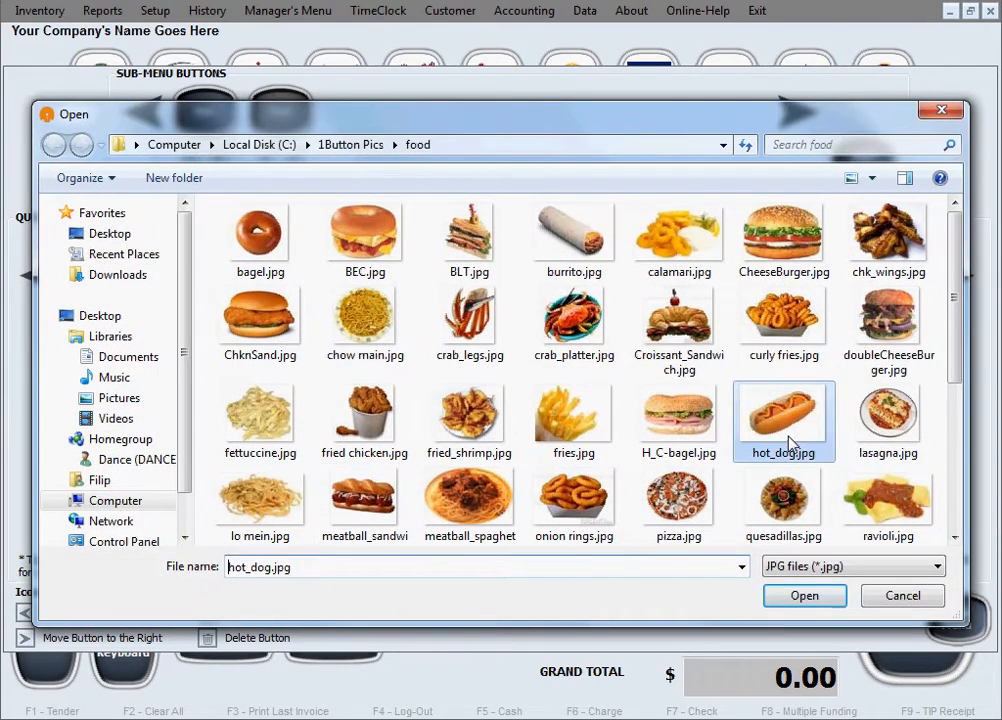
click(804, 596)
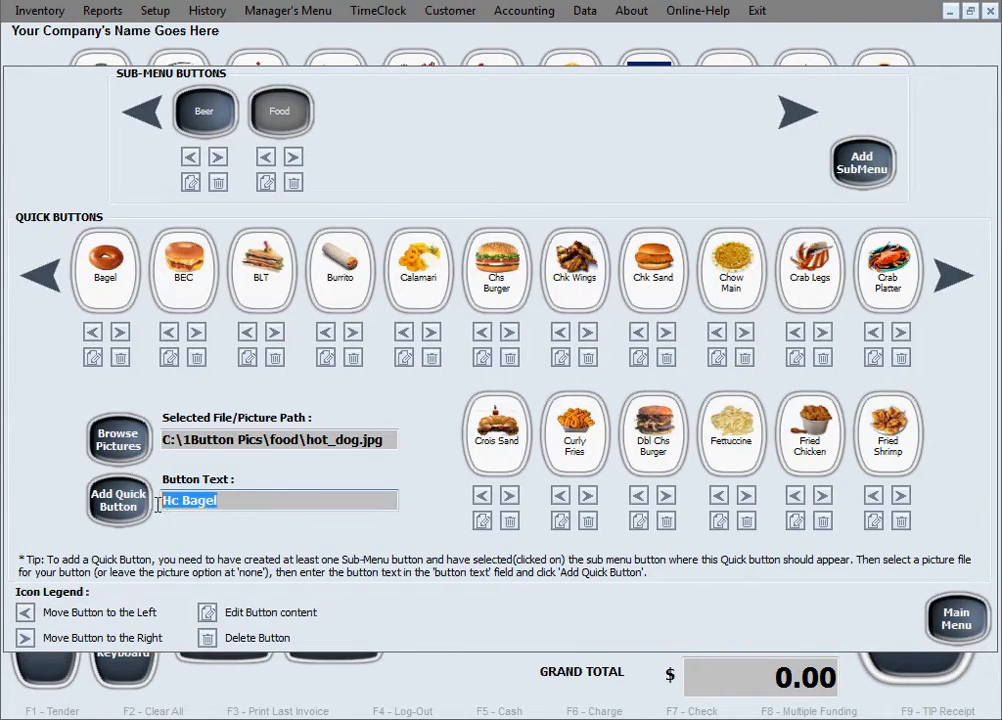
text(Hot Do)
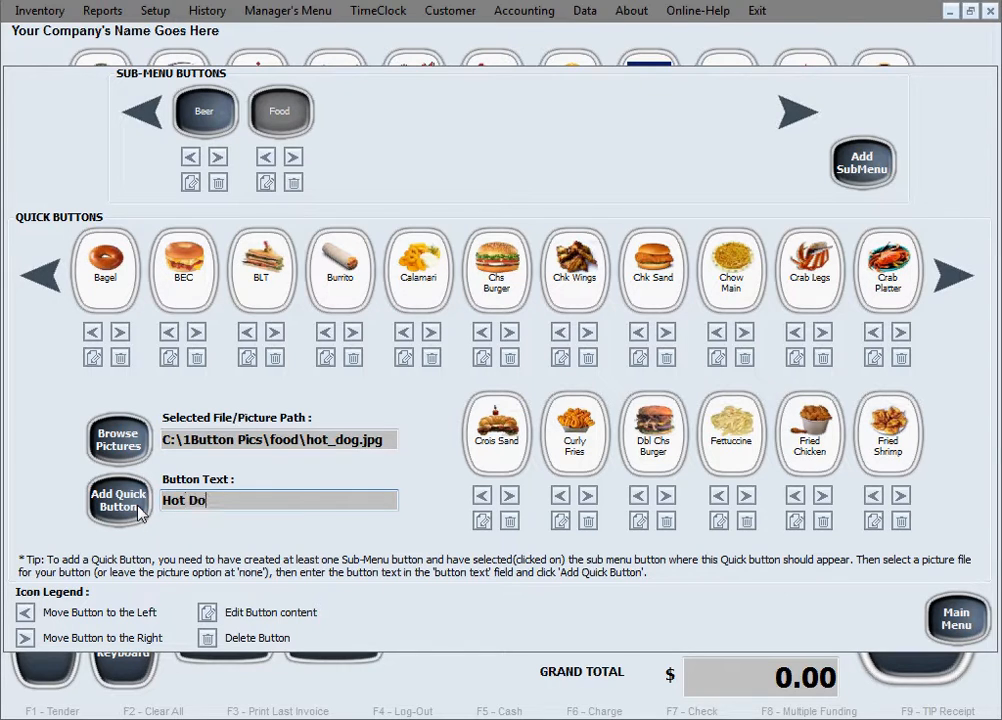
click(118, 500)
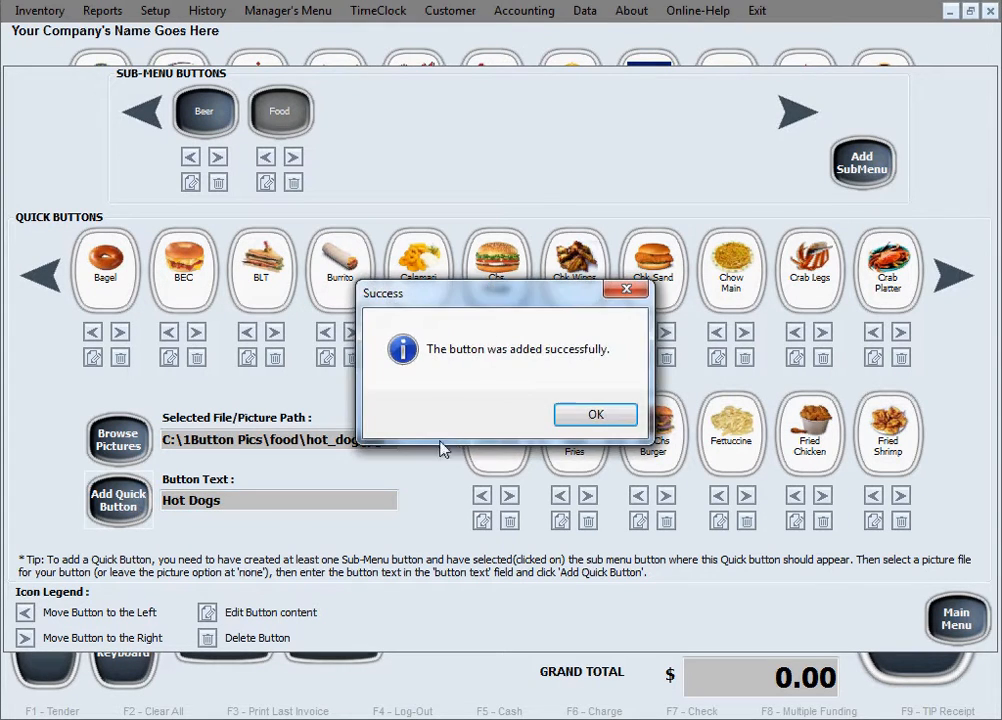
click(596, 414)
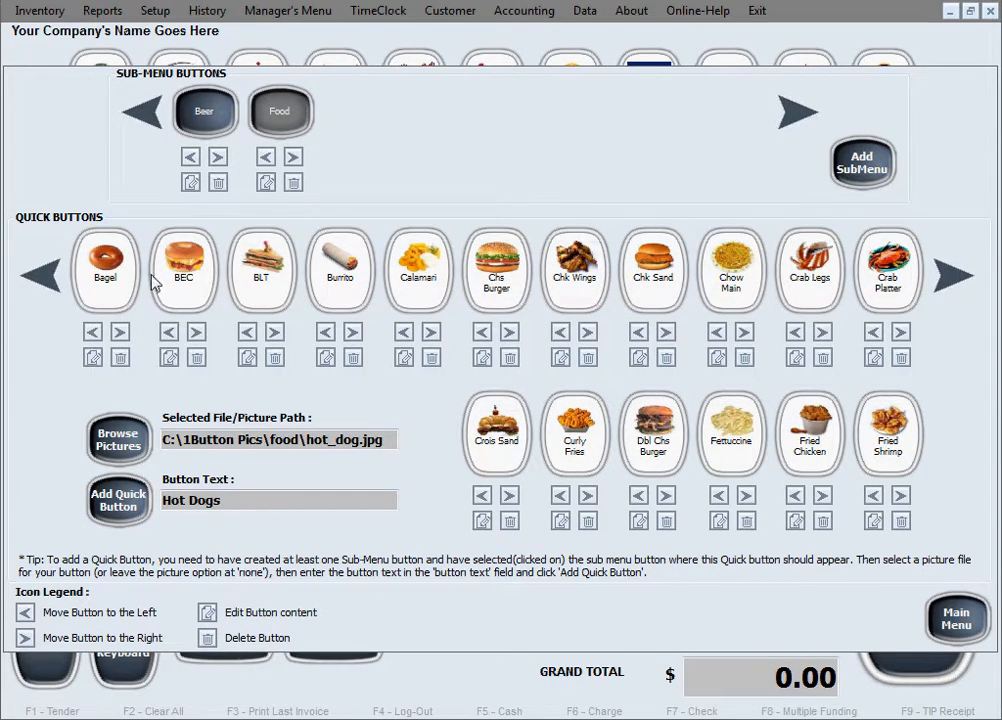
mouse_move(530, 436)
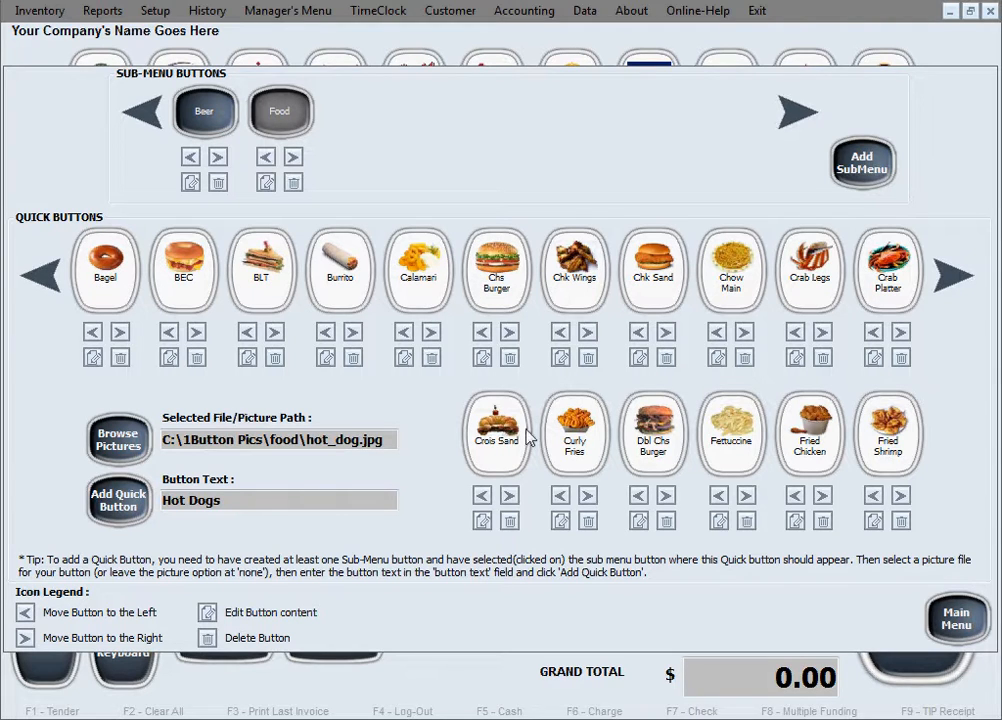
mouse_move(924, 430)
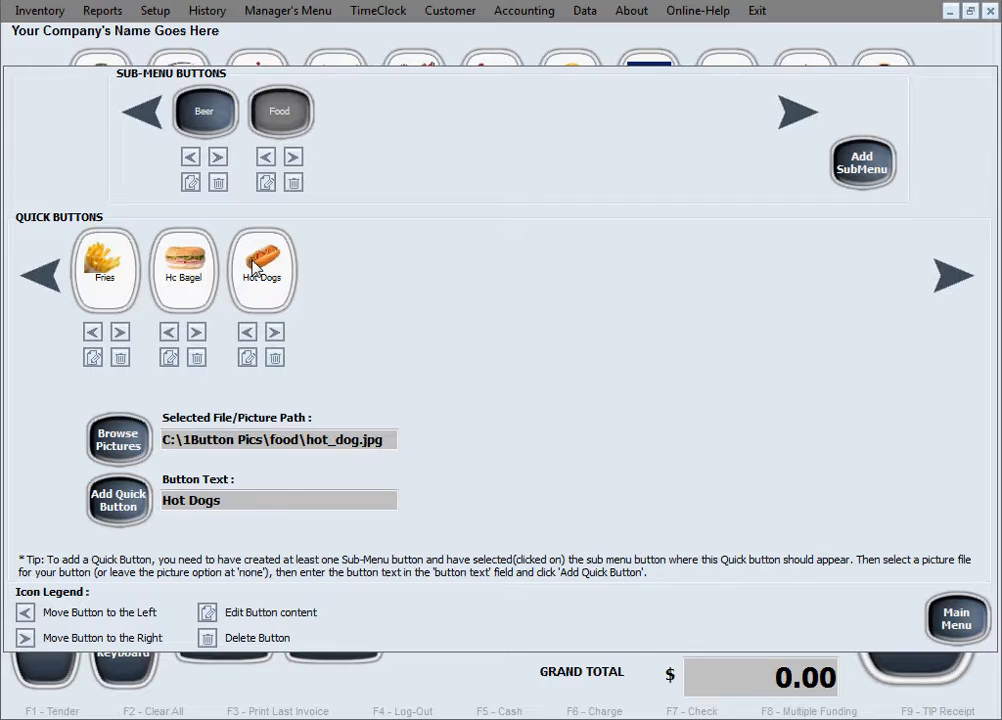
mouse_move(280, 290)
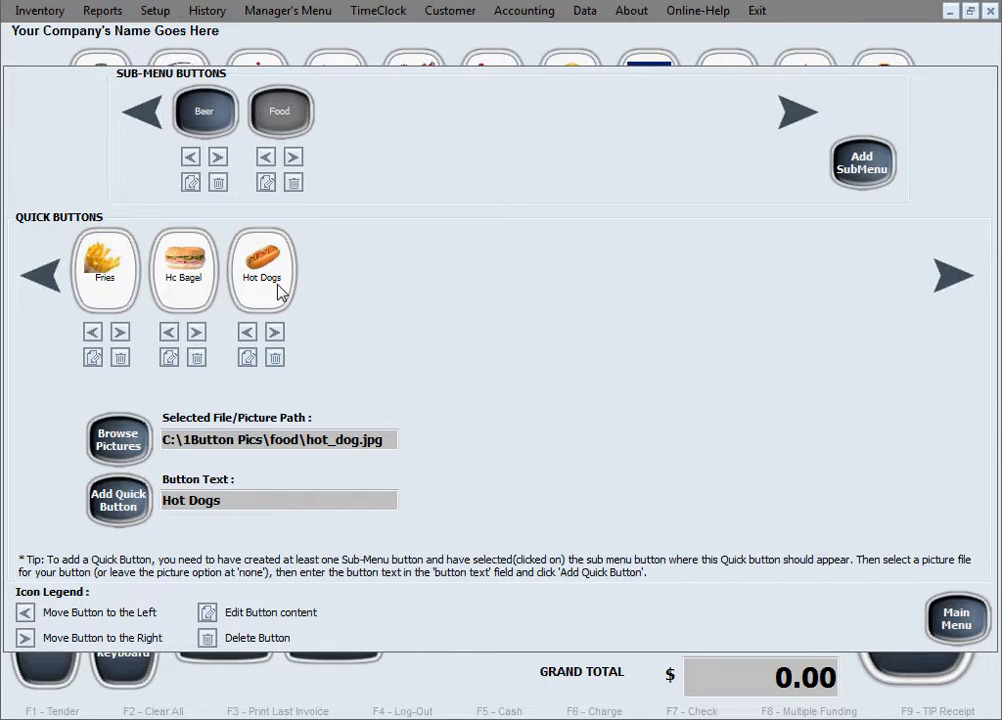
mouse_move(56, 282)
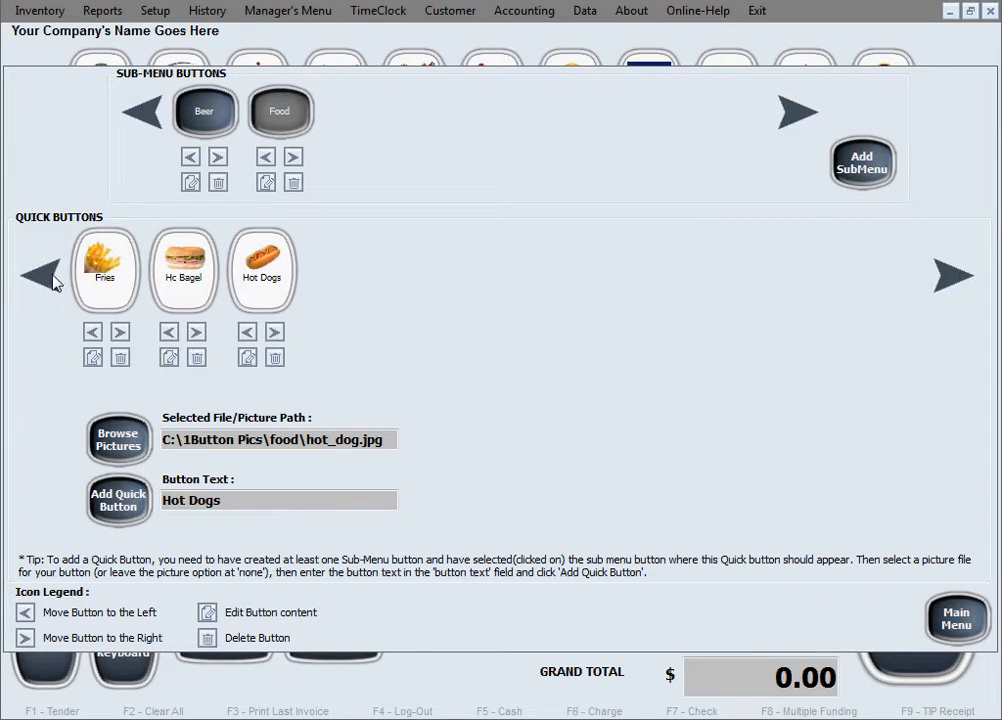
click(280, 110)
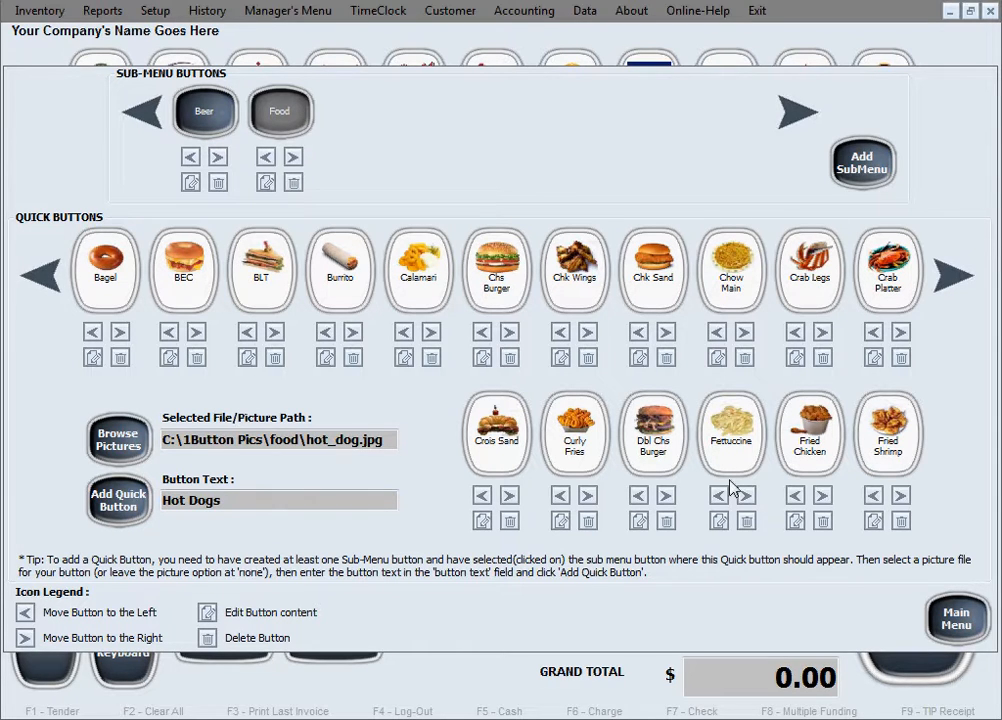
mouse_move(518, 312)
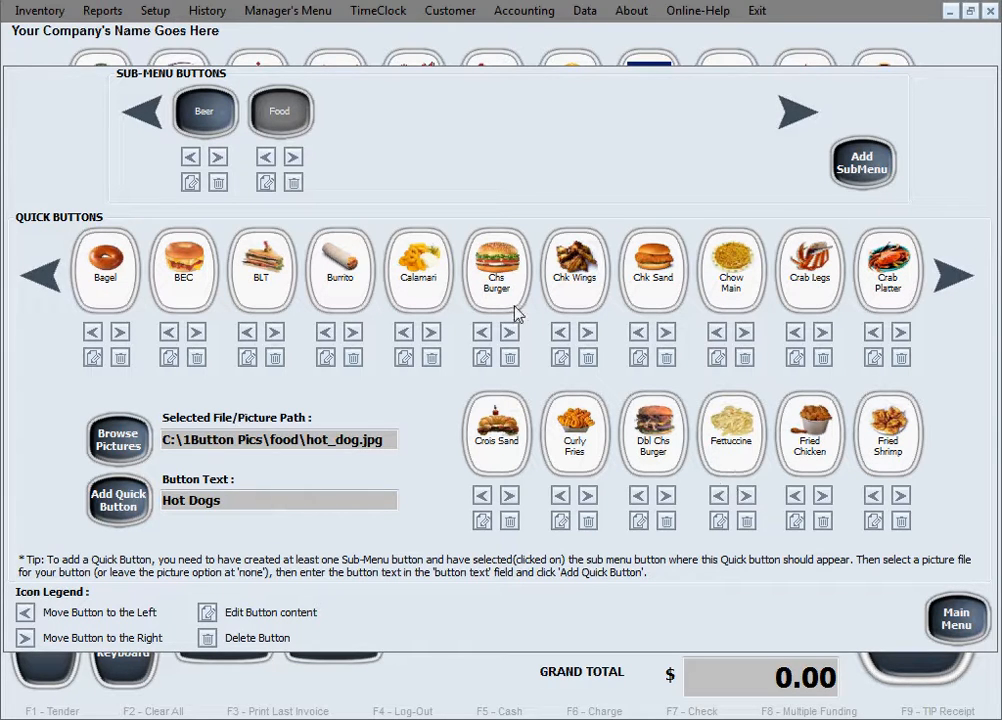
click(204, 110)
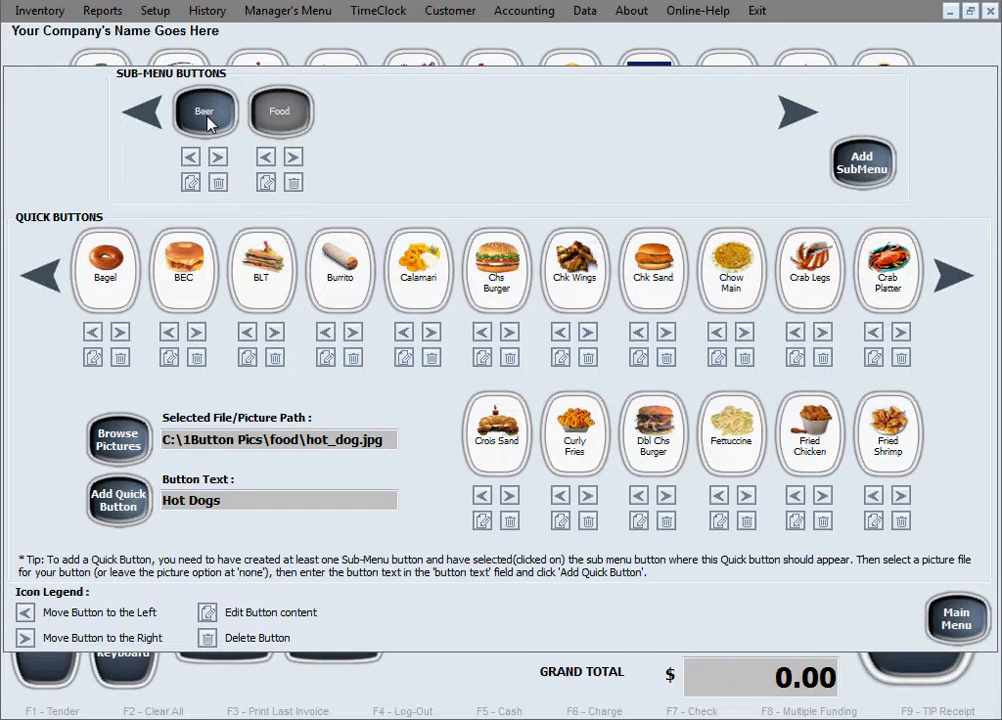
Switch between Beer and Food submenus, ending on the Beer buttons Amstel through Tecate.
click(204, 110)
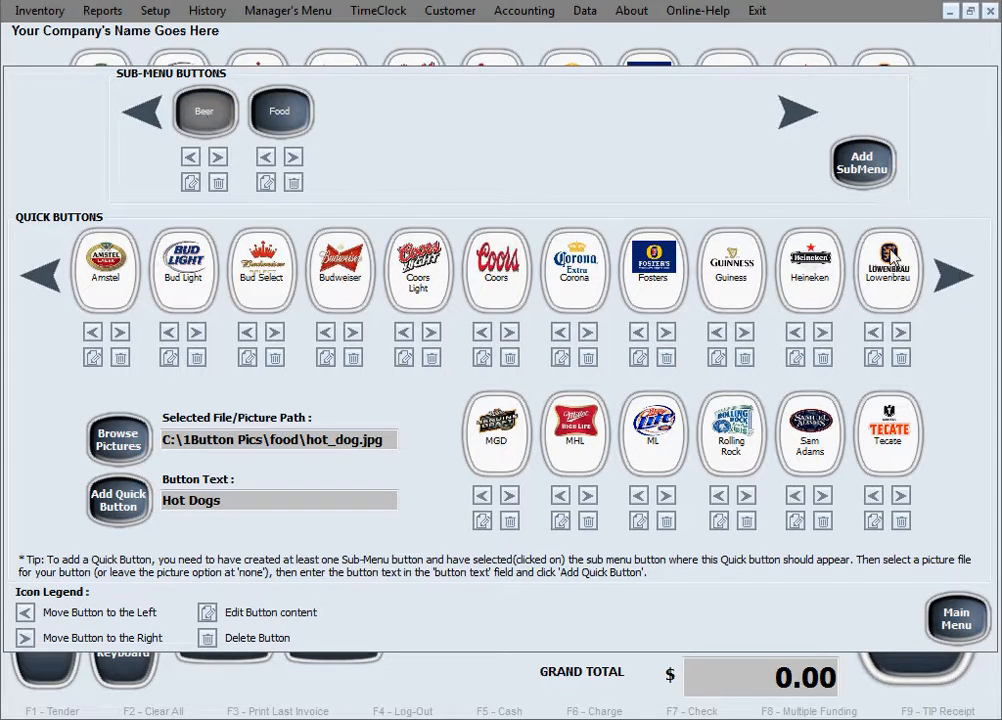
click(280, 110)
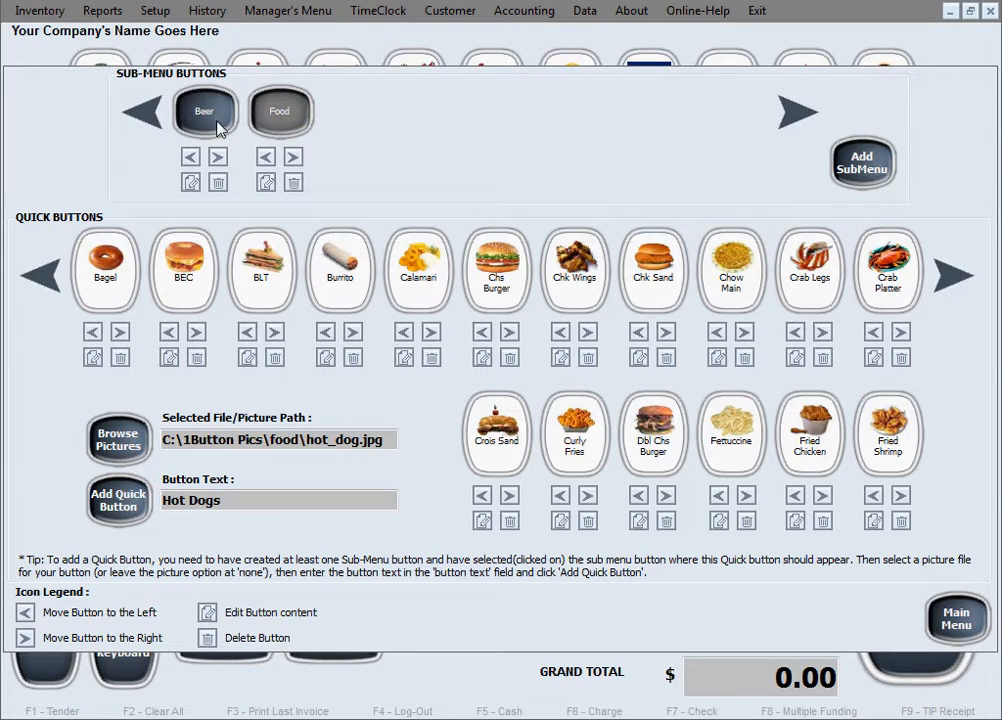
click(204, 110)
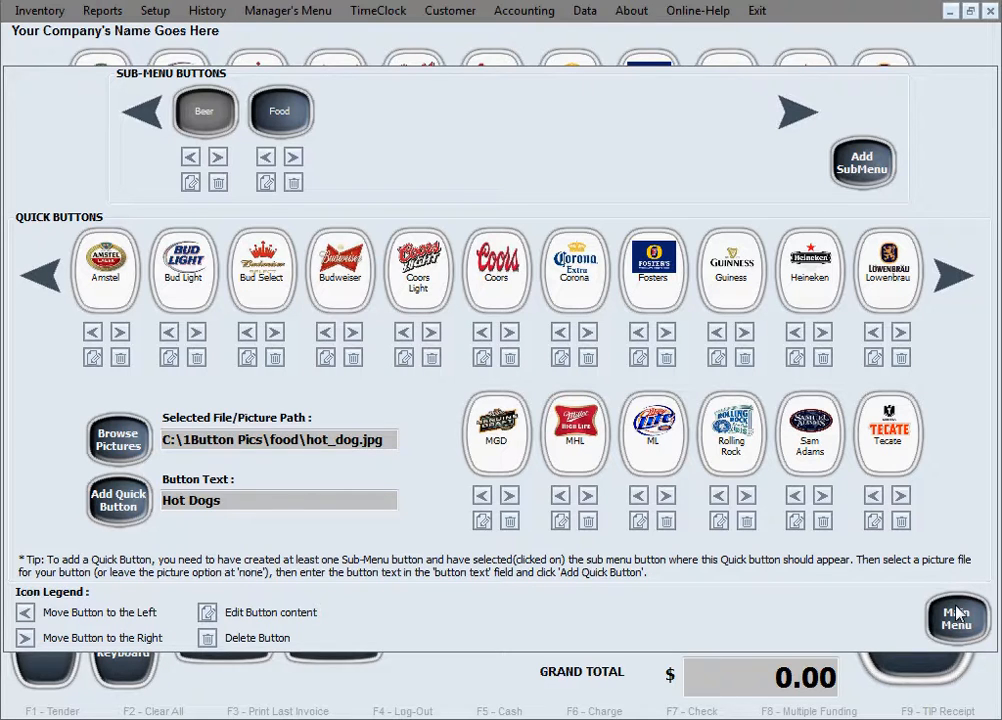
Back on the main screen, select Food and page through its buttons Bagel to Hot Dogs.
click(956, 618)
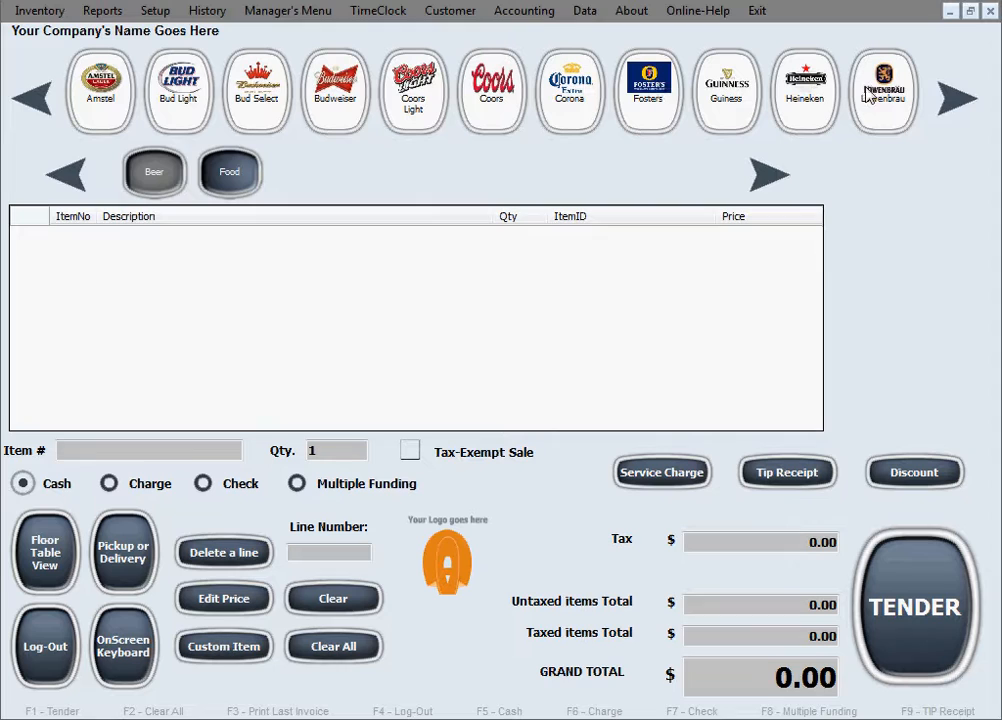
mouse_move(916, 96)
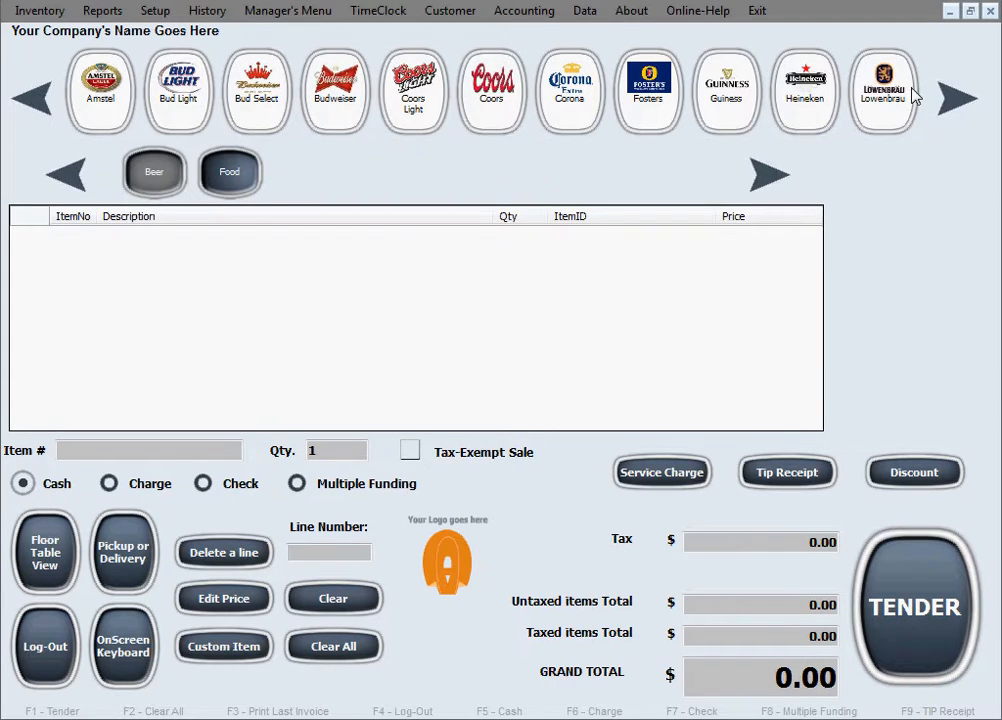
click(956, 96)
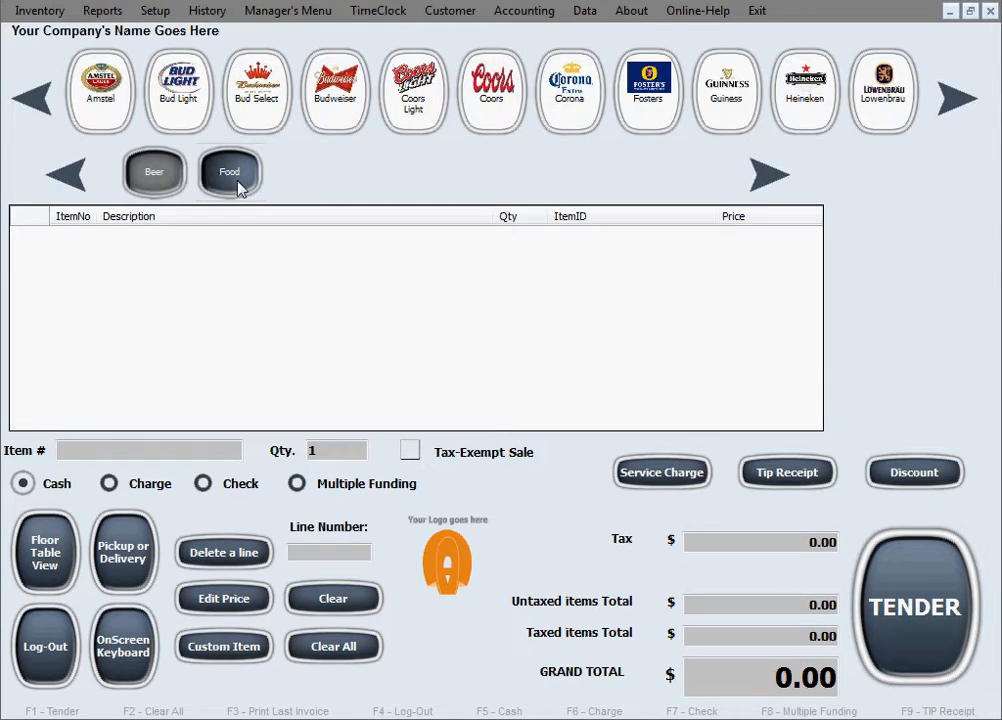
click(228, 172)
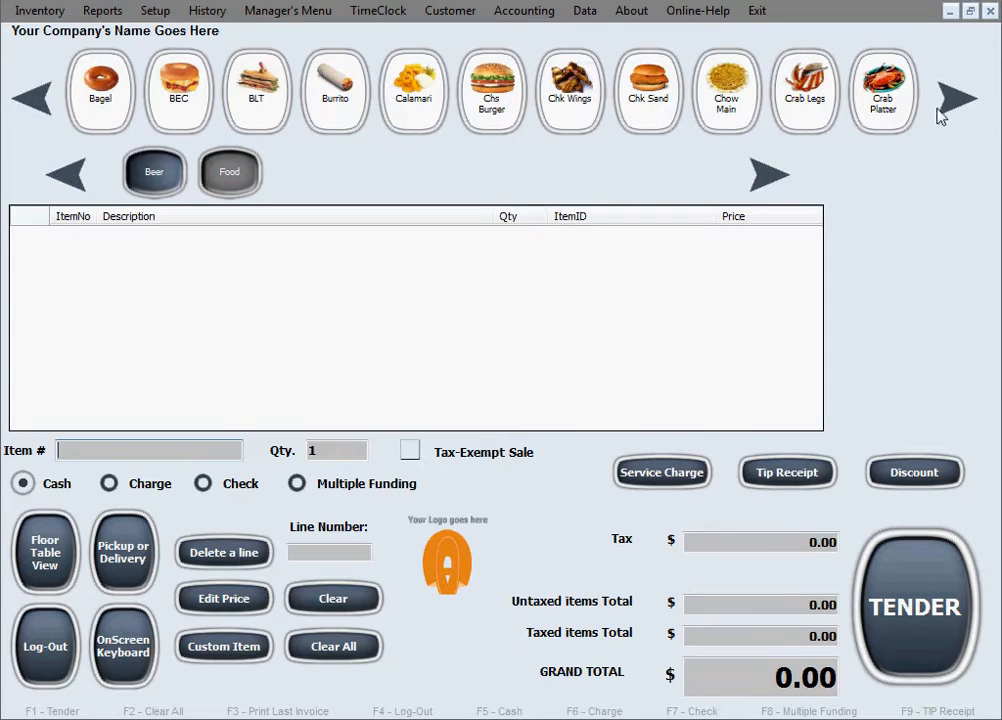
click(956, 98)
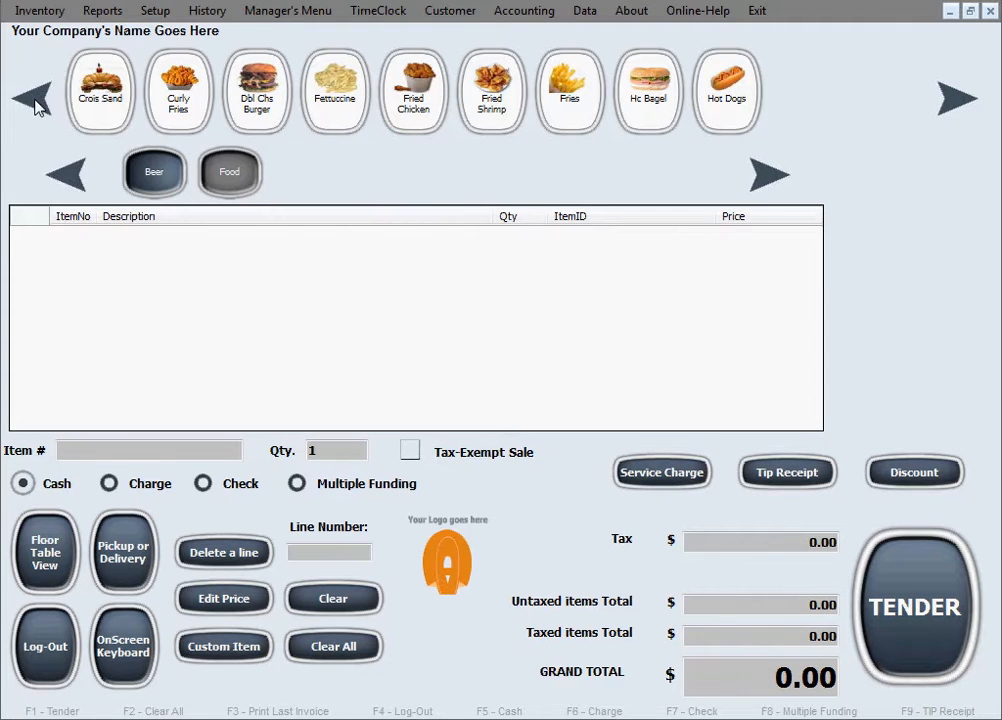
click(956, 98)
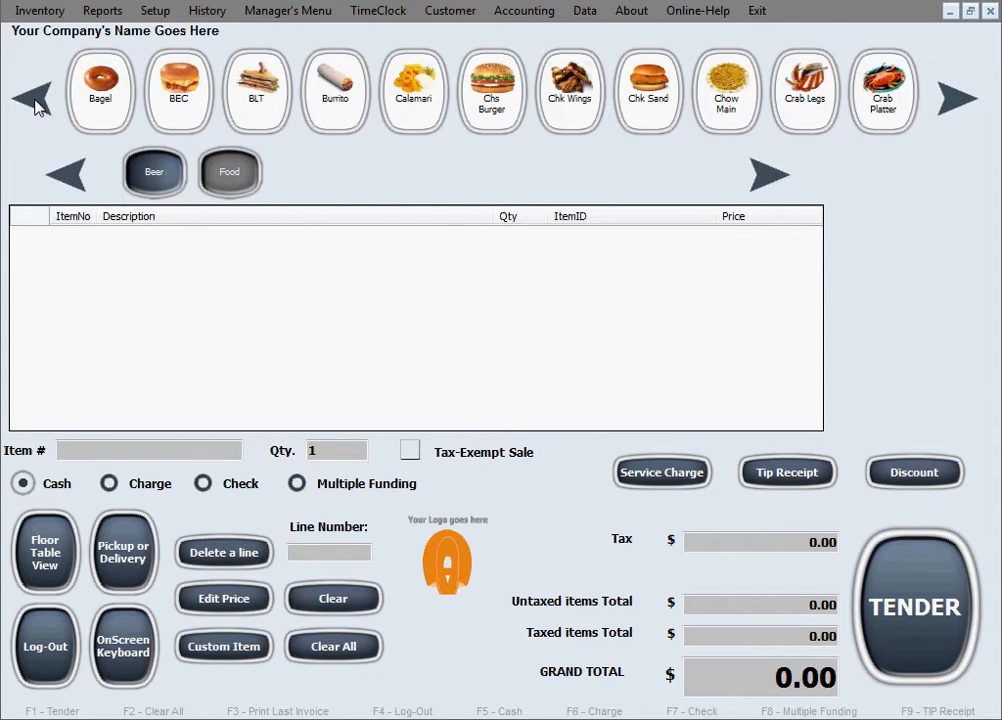
mouse_move(716, 264)
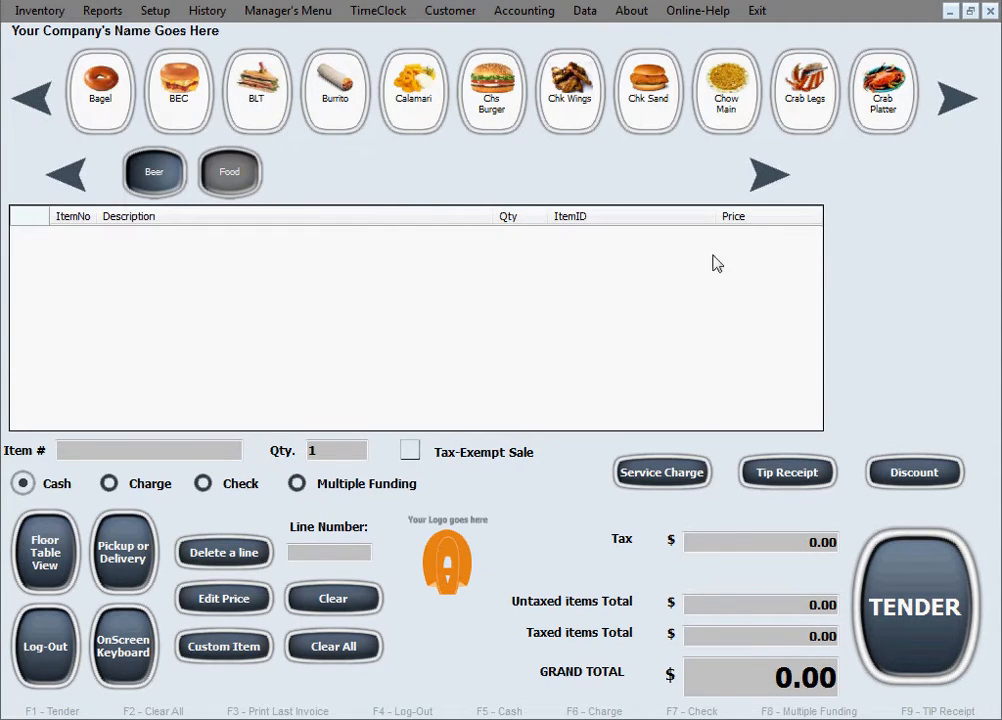